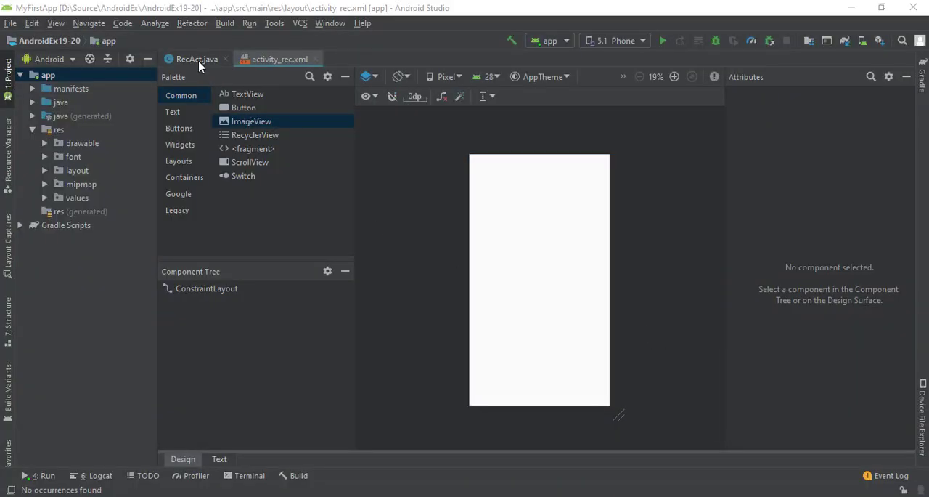
View the RecAct.java code, then return to the activity_rec.xml layout.
left_click(197, 59)
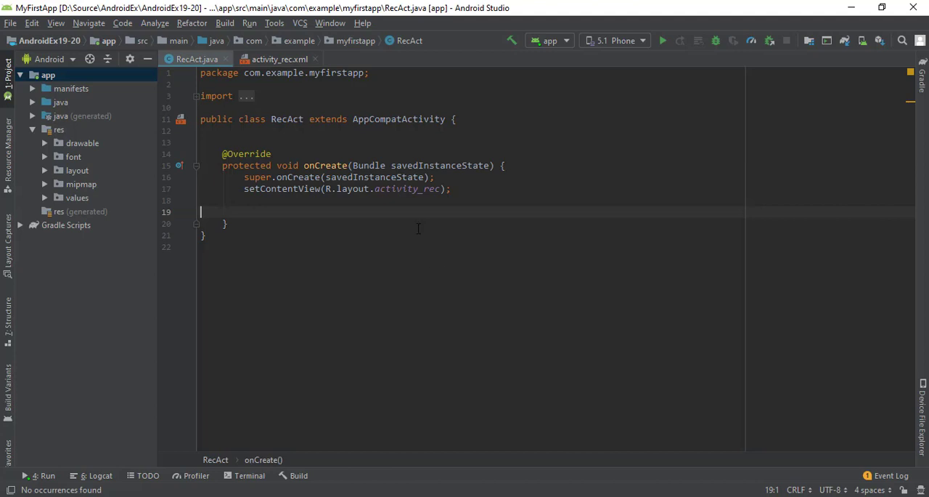
left_click(278, 59)
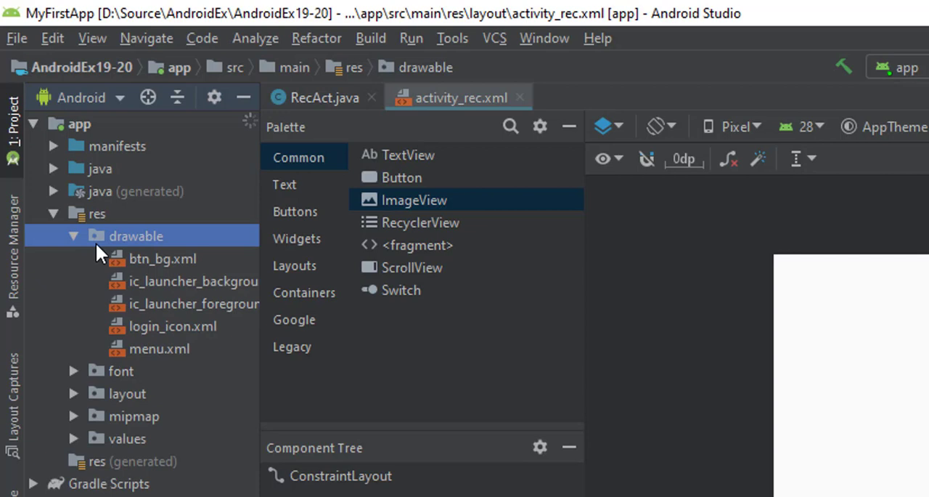
Create a drawable resource file named traffic_signals in the drawable folder.
right_click(135, 235)
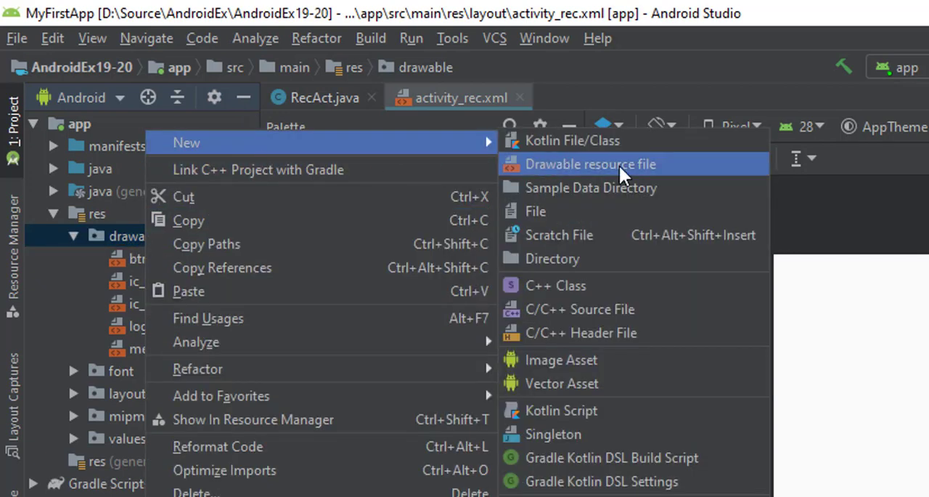
left_click(590, 164)
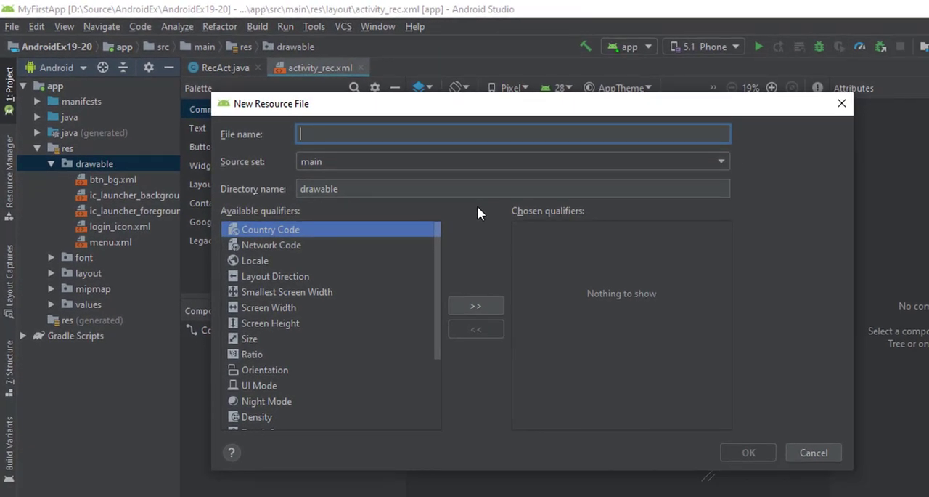
type("traffic_signa")
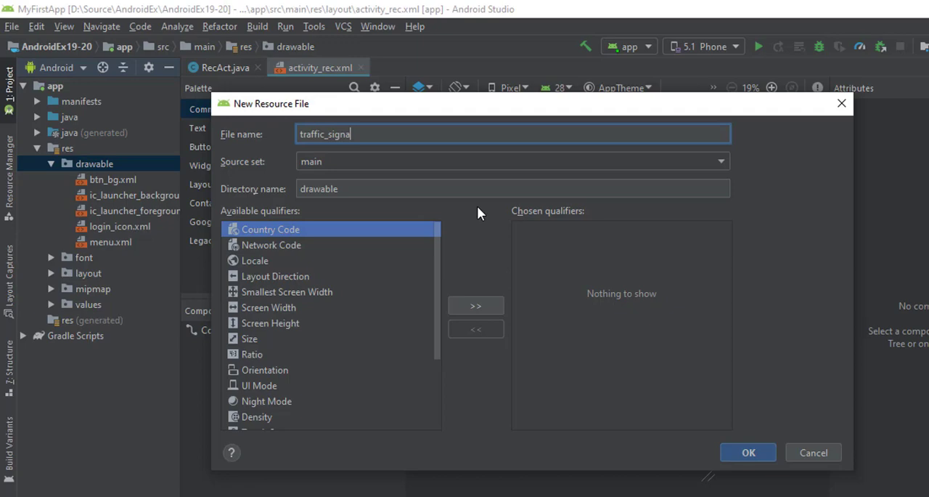
type("s")
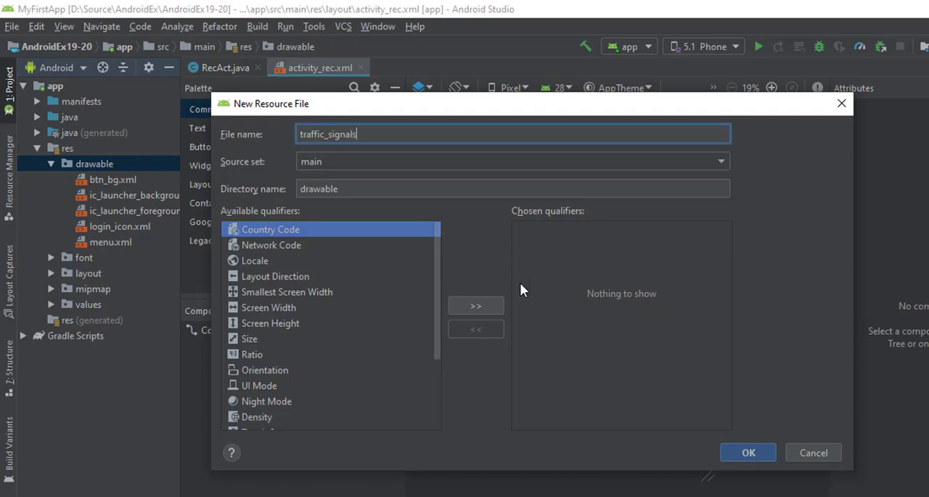
left_click(748, 453)
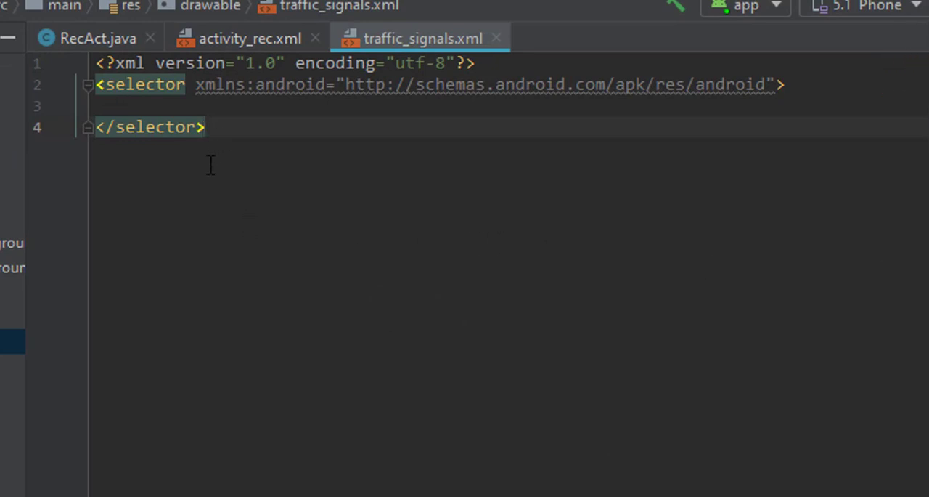
Replace the starter selector with an animation-list root and import the android namespace.
key("ctrl+a")
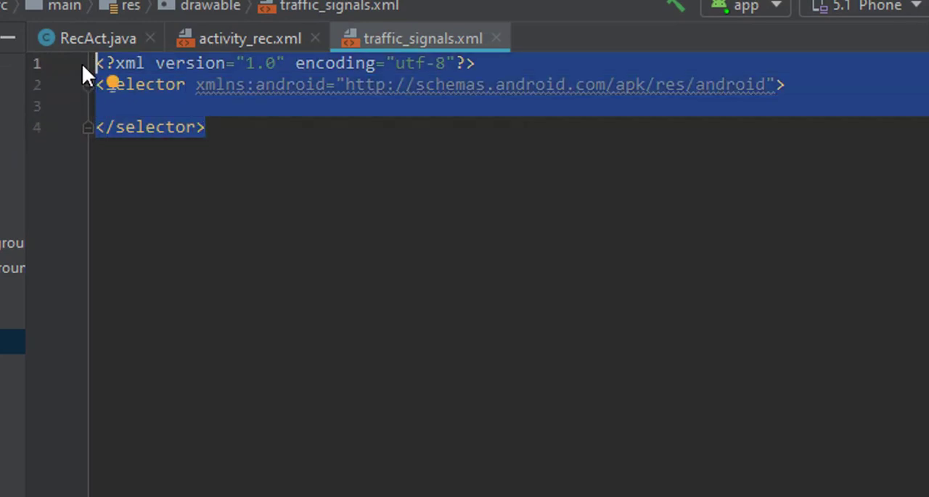
key("Delete")
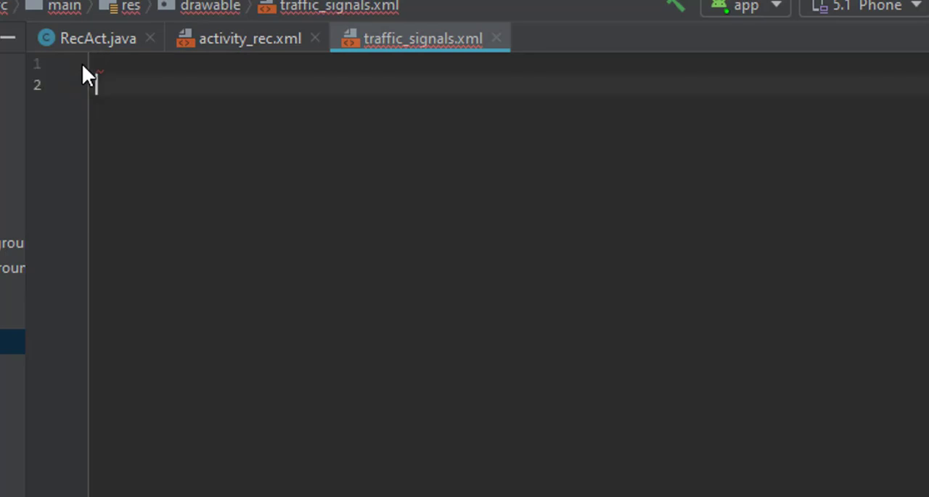
type("<")
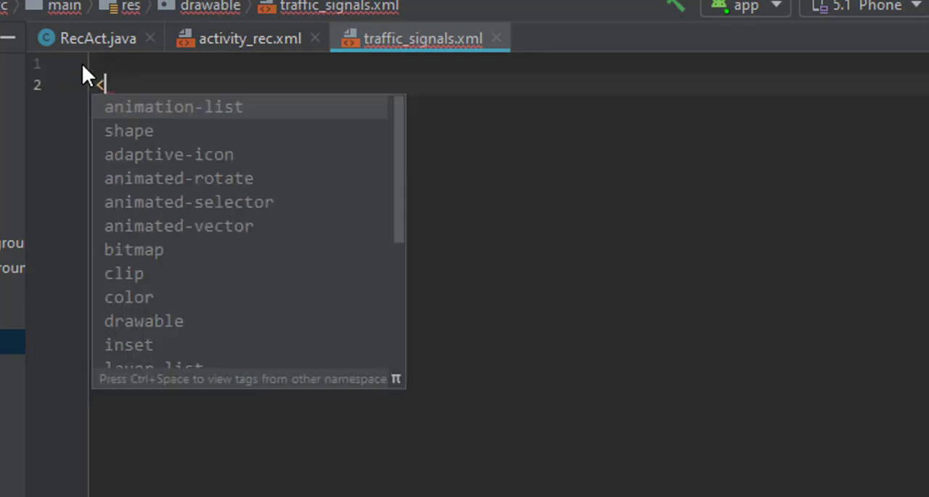
left_click(174, 106)
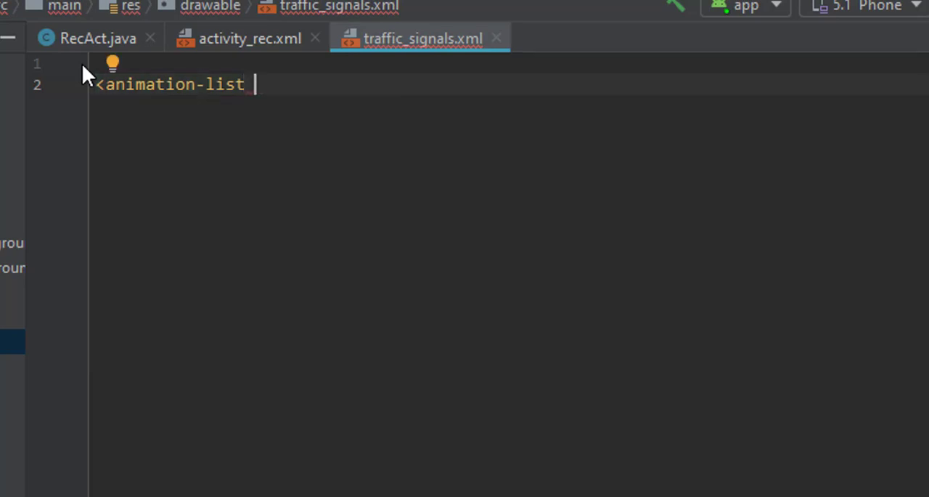
type("and")
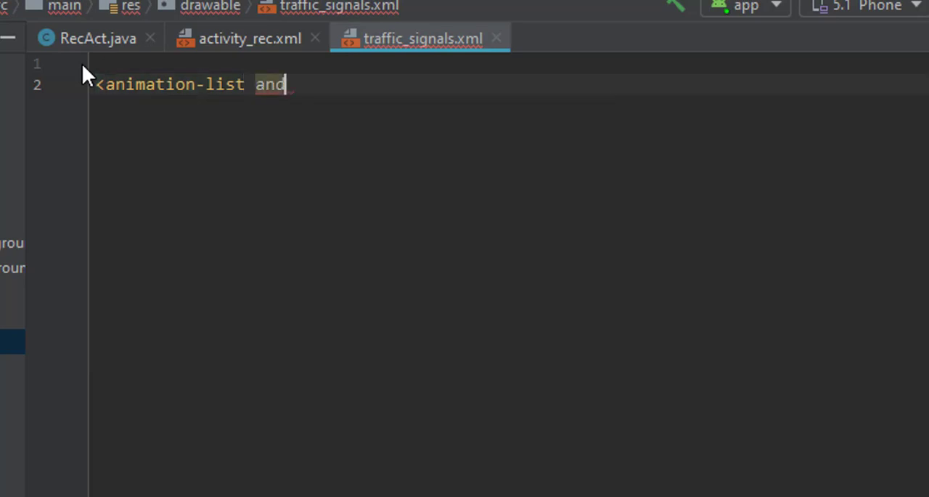
type("roid")
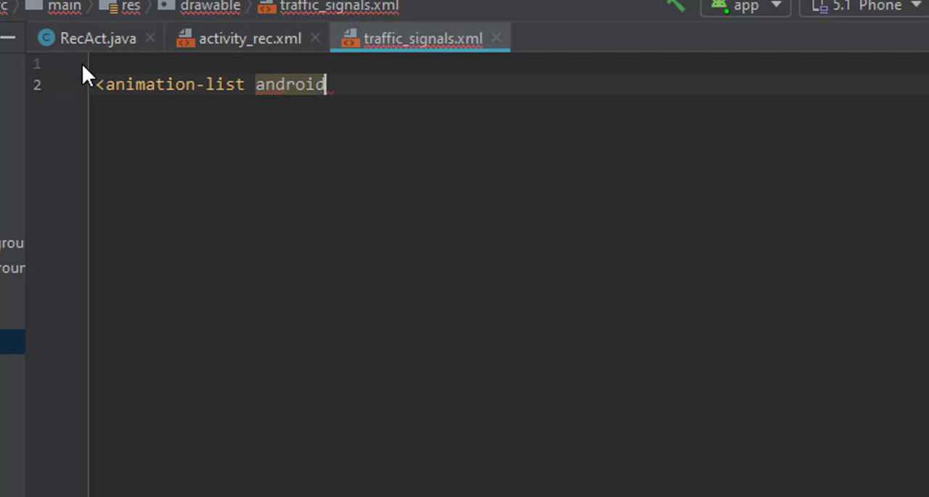
type(":id")
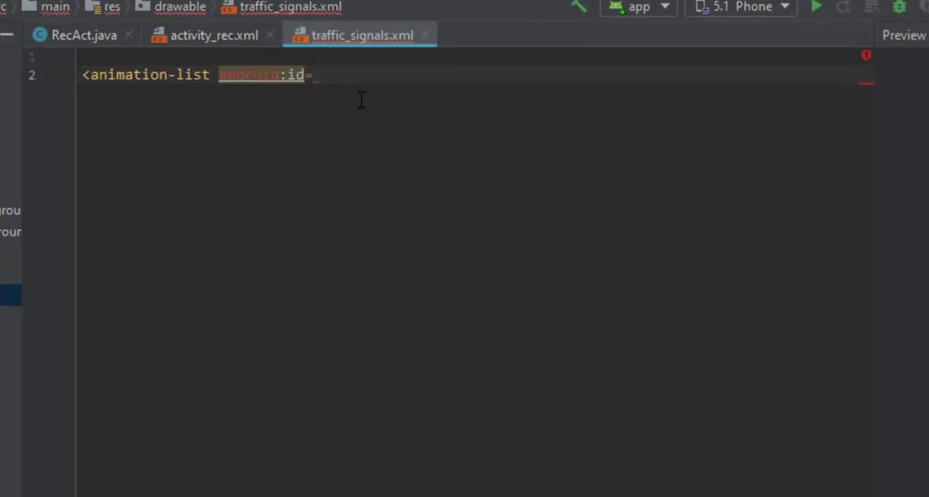
type("=\"")
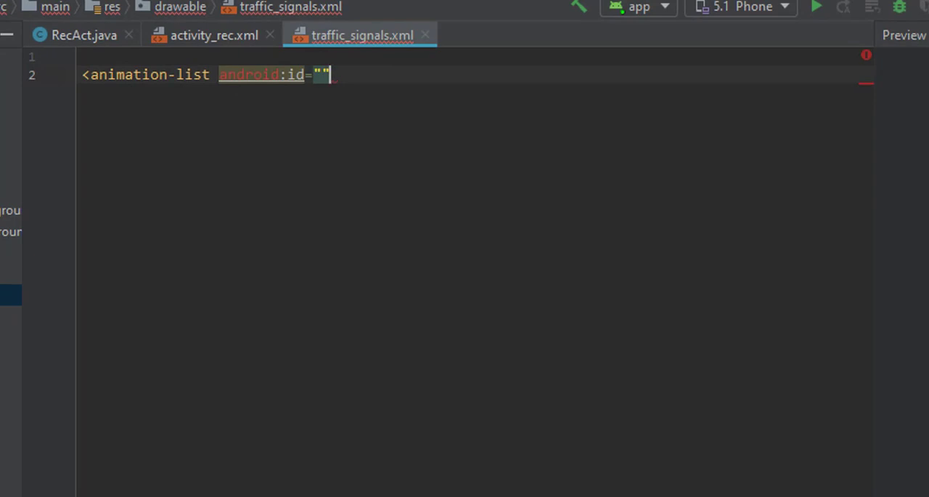
type(">")
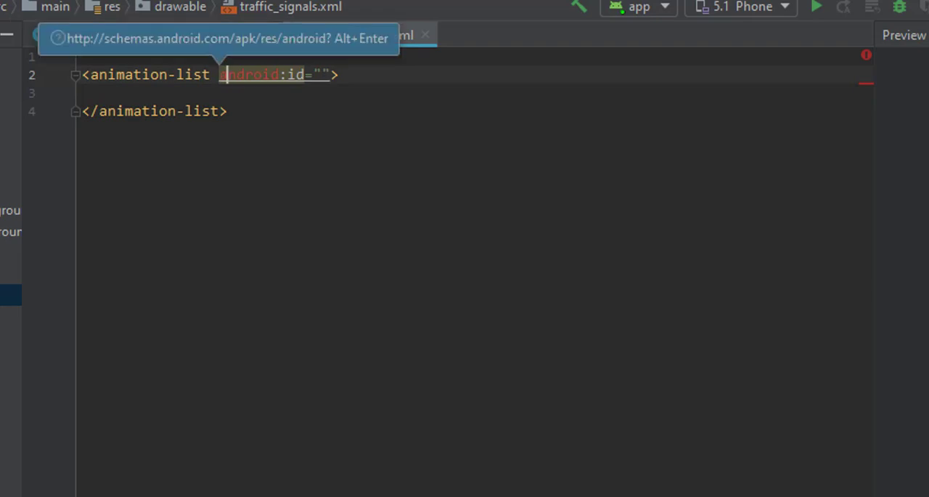
key("Alt+Enter")
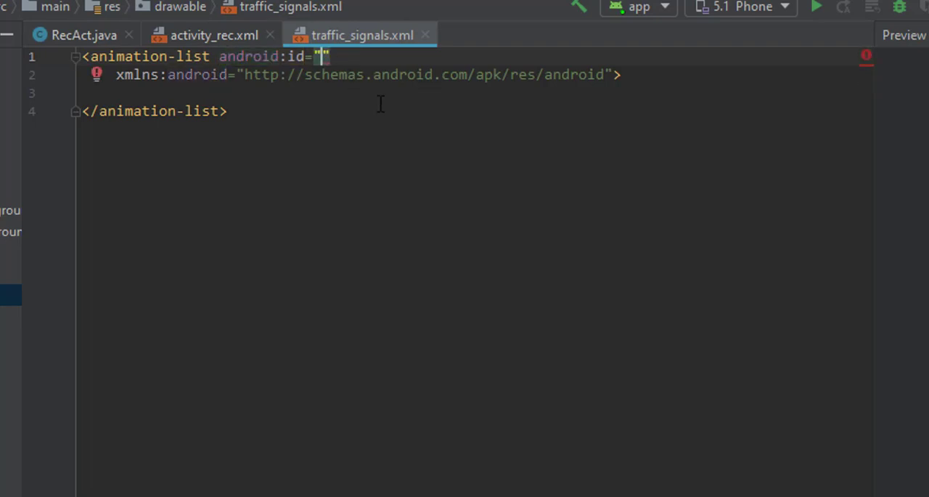
Give the animation-list the id @+id/myList and set oneshot to false.
type("@")
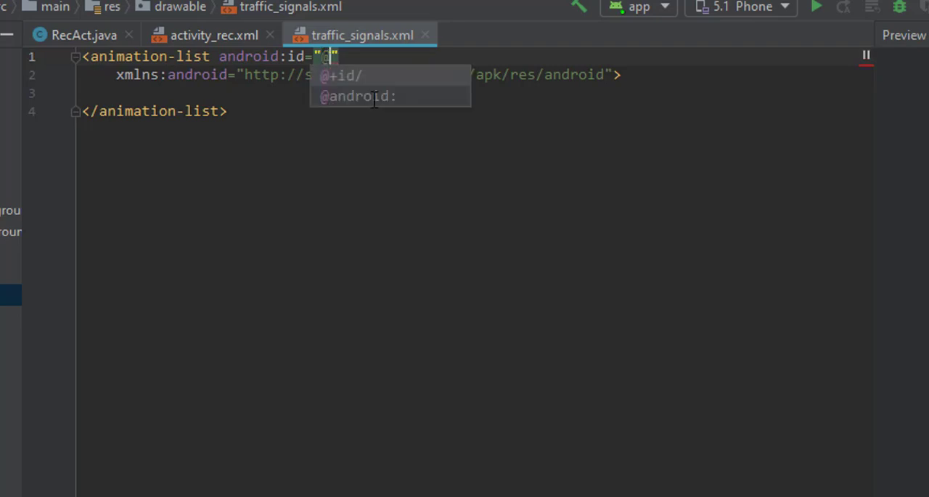
left_click(341, 74)
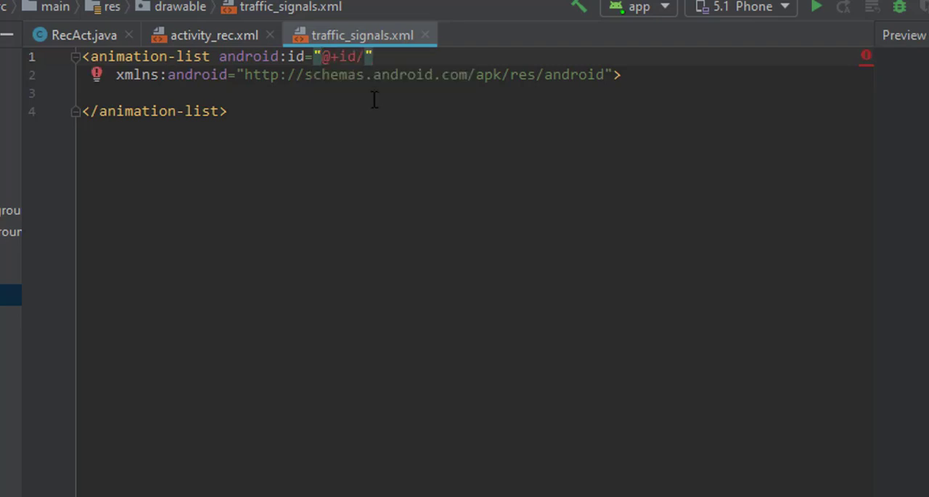
type("my")
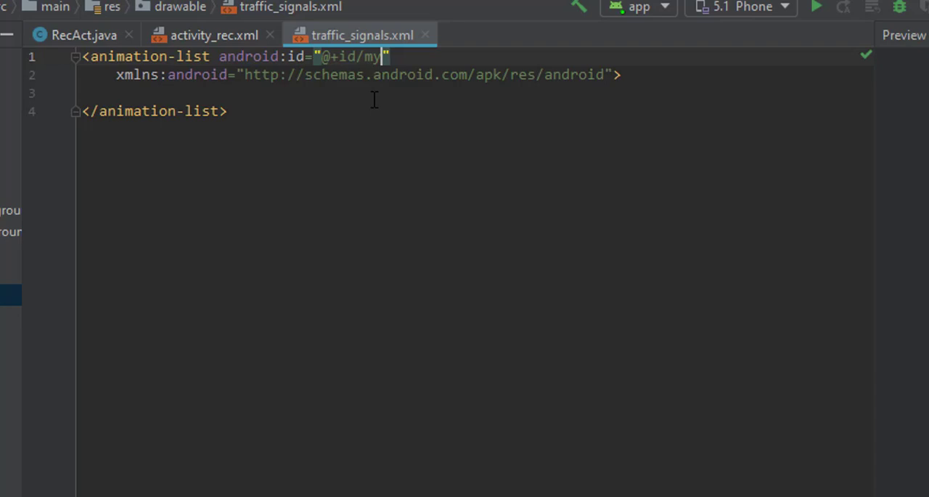
type("Lis")
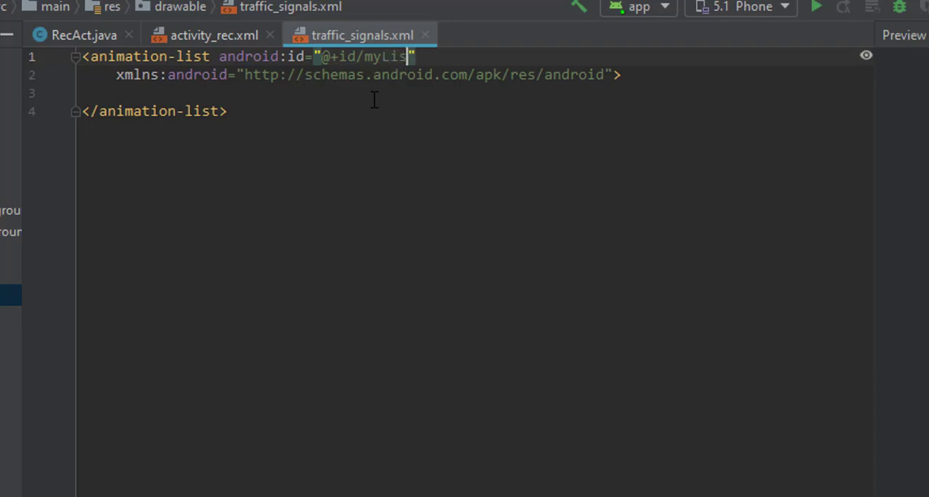
type("t")
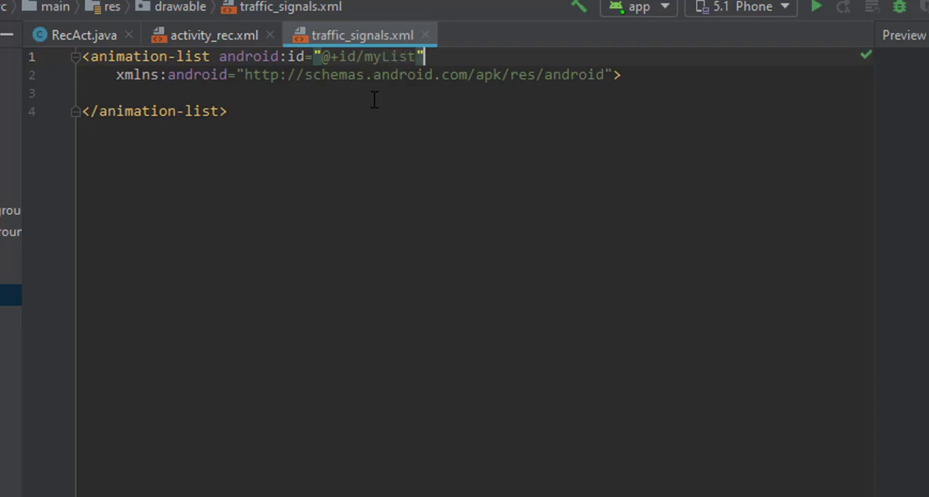
type("oneshot=\"false")
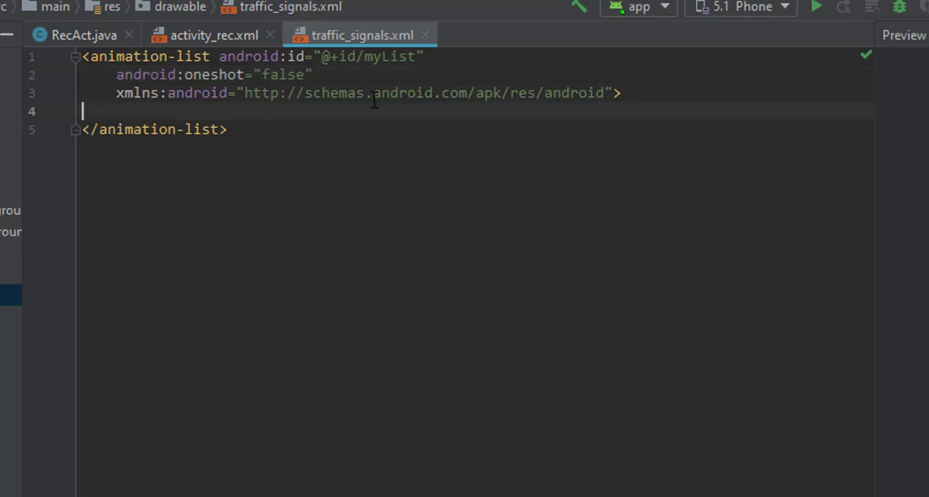
Start an <item> tag on a new line inside the animation-list.
key("enter")
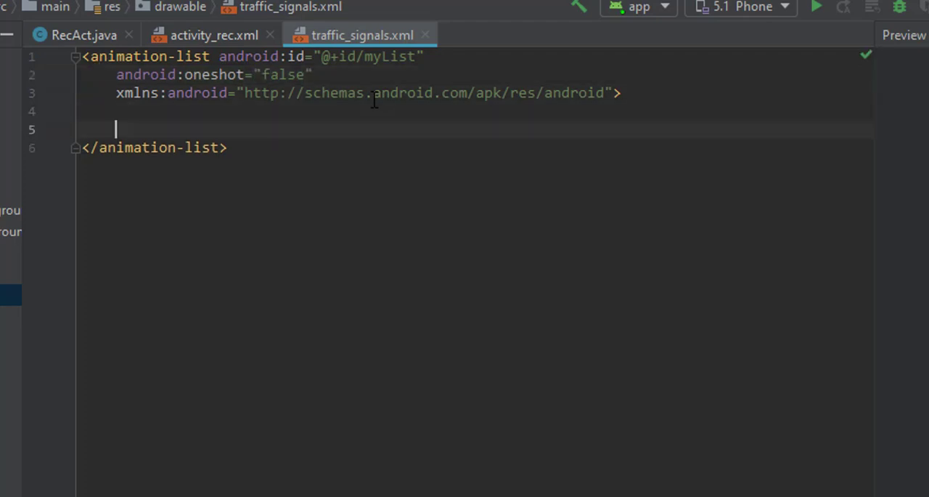
type("<item")
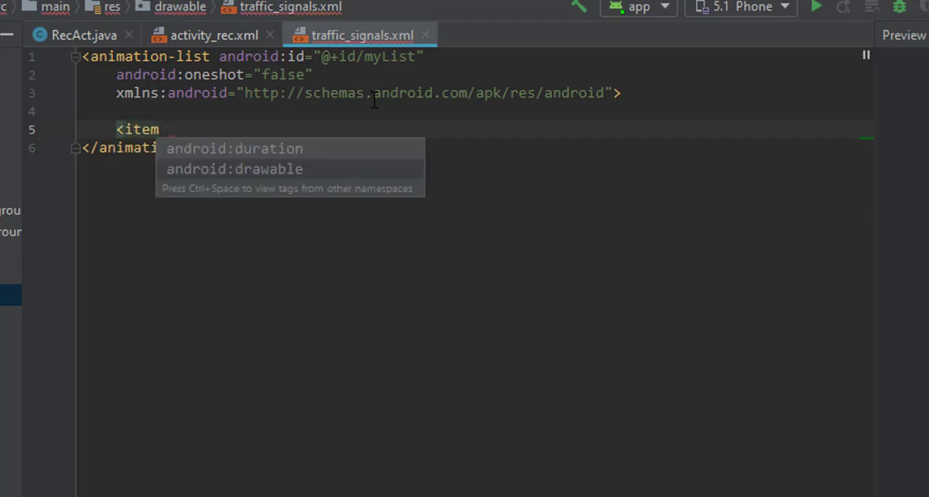
key("Down")
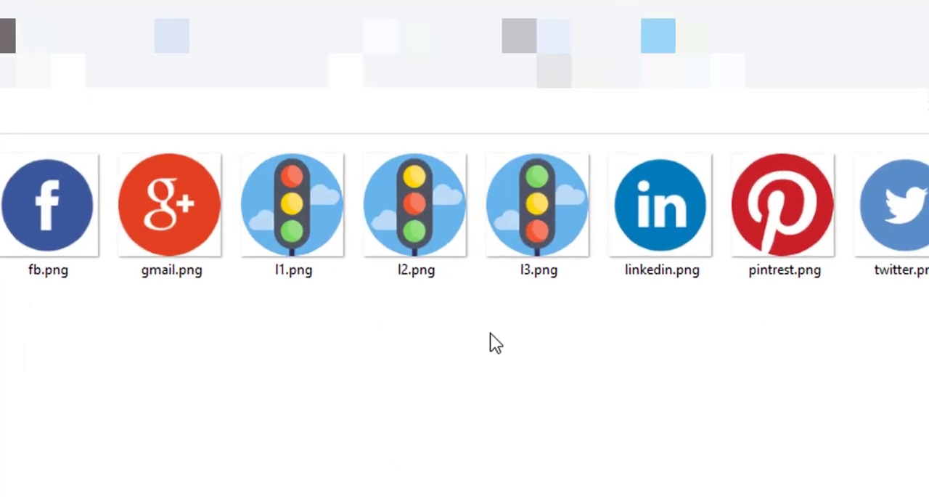
Copy the traffic light images l1, l2 and l3.png into the drawable folder.
left_click(294, 204)
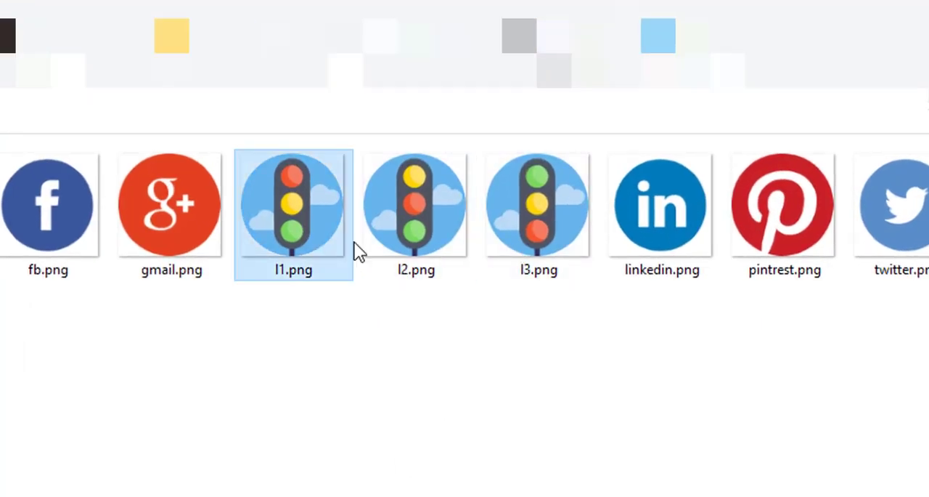
right_click(415, 203)
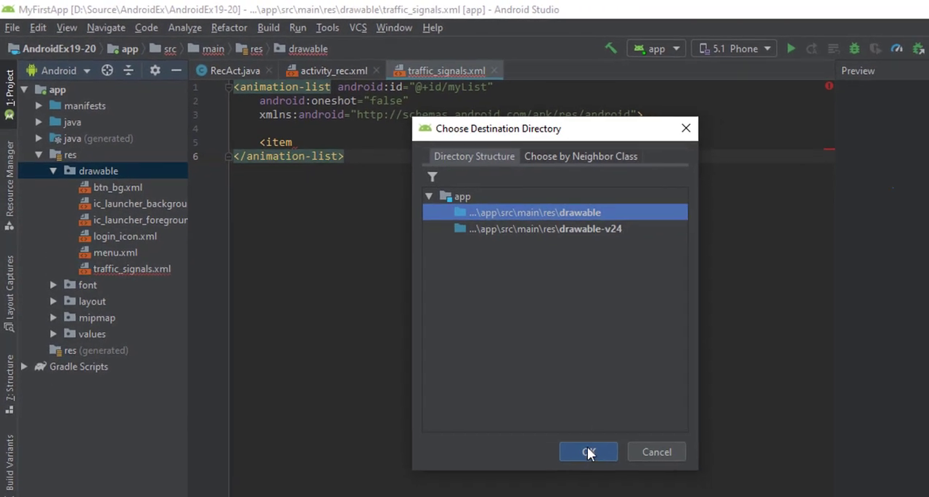
left_click(588, 451)
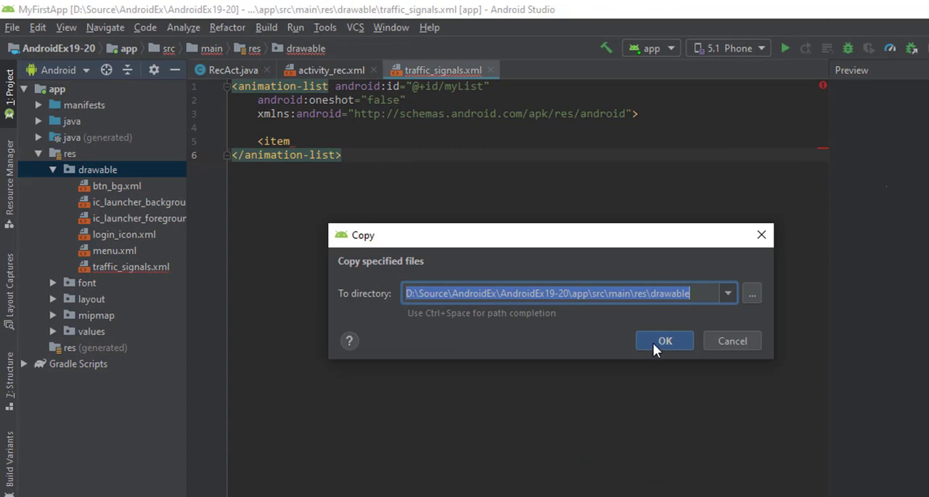
Preview l1.png among the drawables, then return to traffic_signals.xml.
left_click(664, 340)
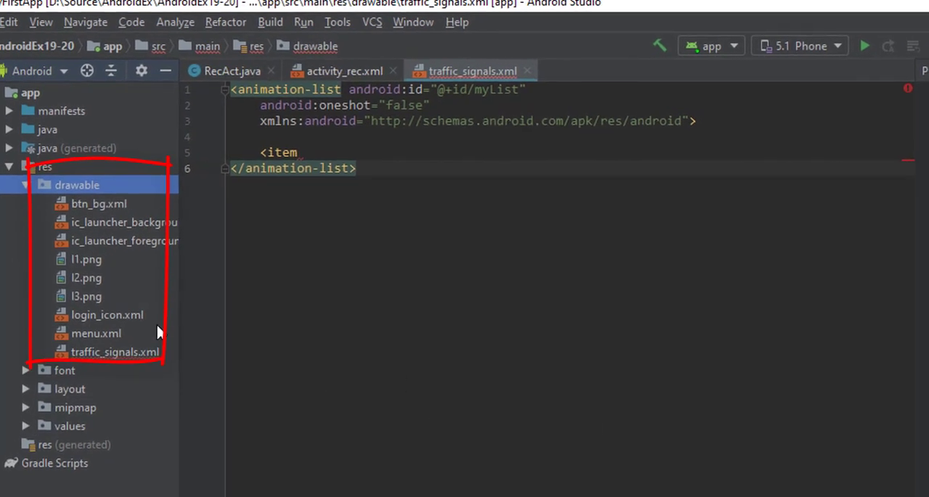
double_click(87, 258)
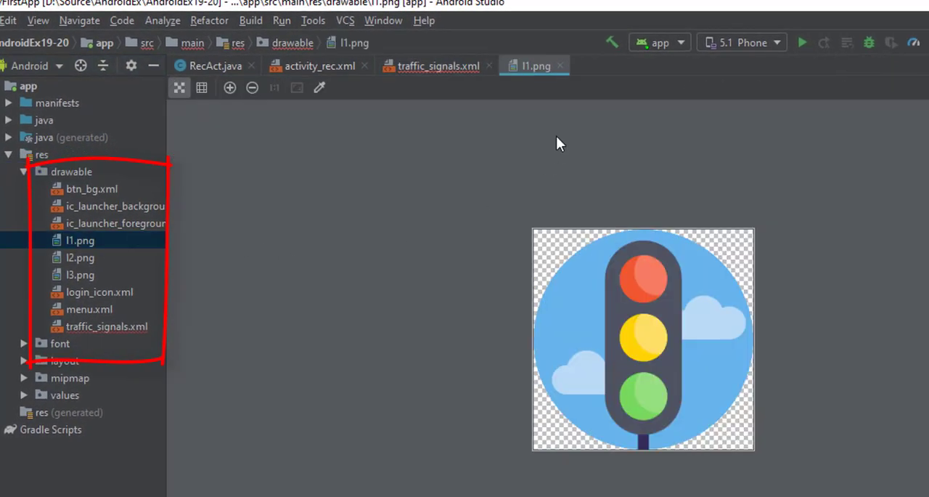
left_click(439, 66)
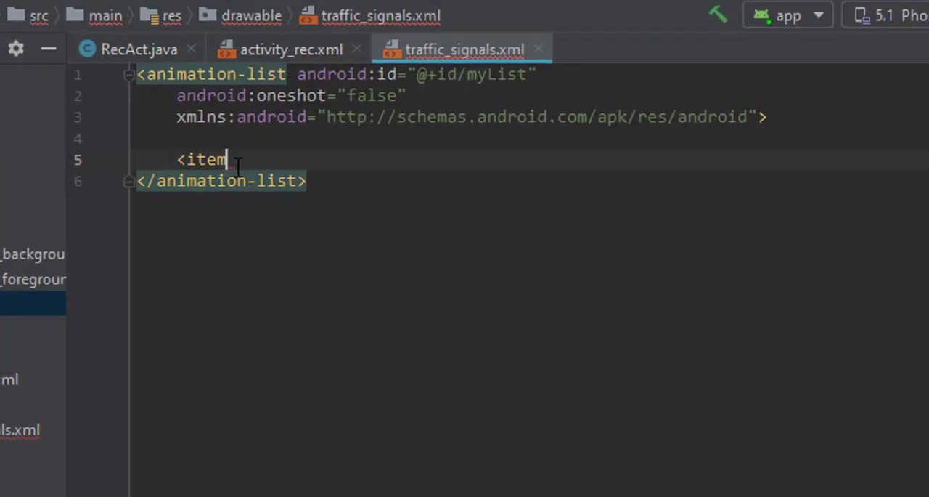
type("\" \"")
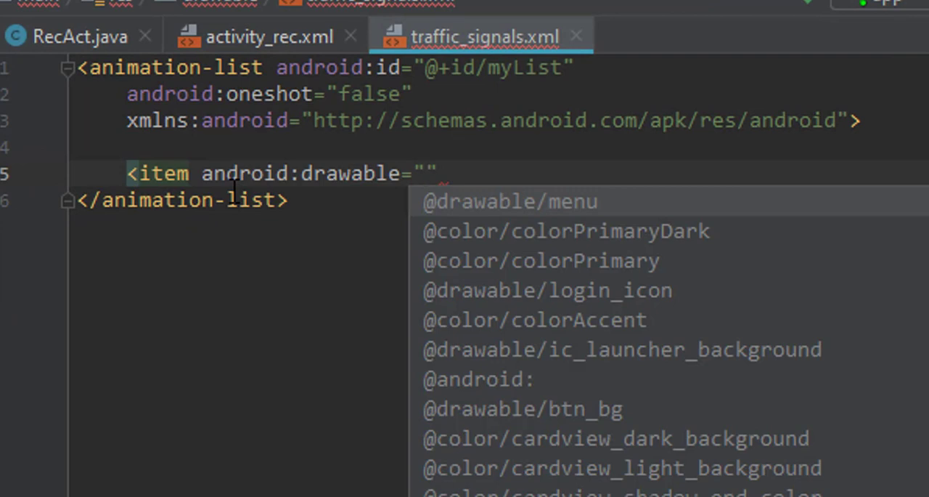
type("@drawable/l1")
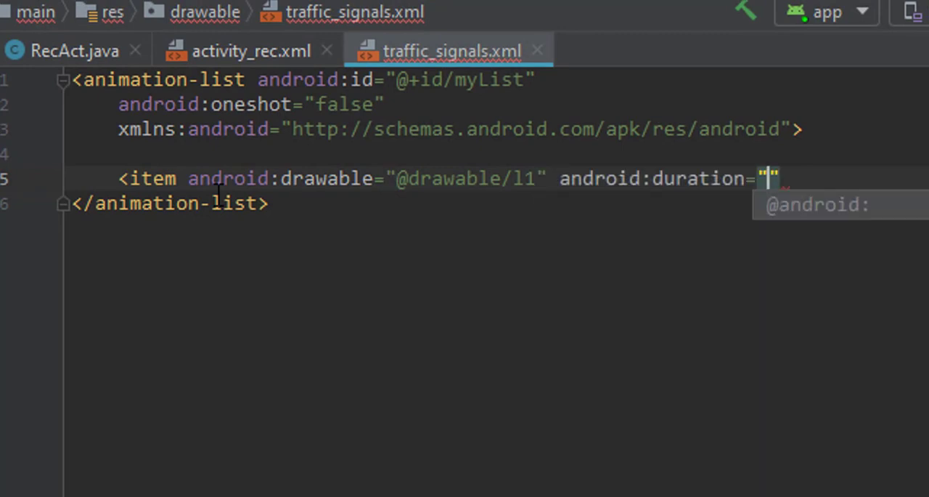
type("200")
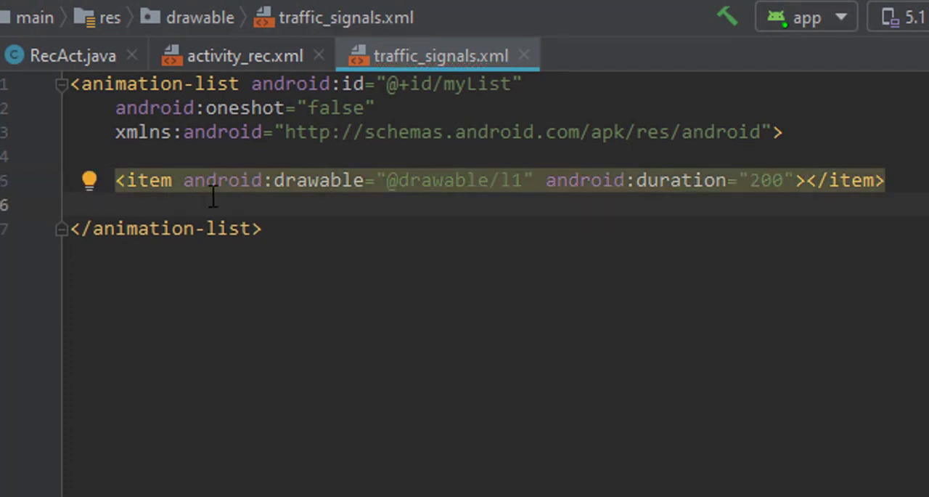
Add a second item using drawable l2 with duration 200.
type("<item android:drawable=\"")
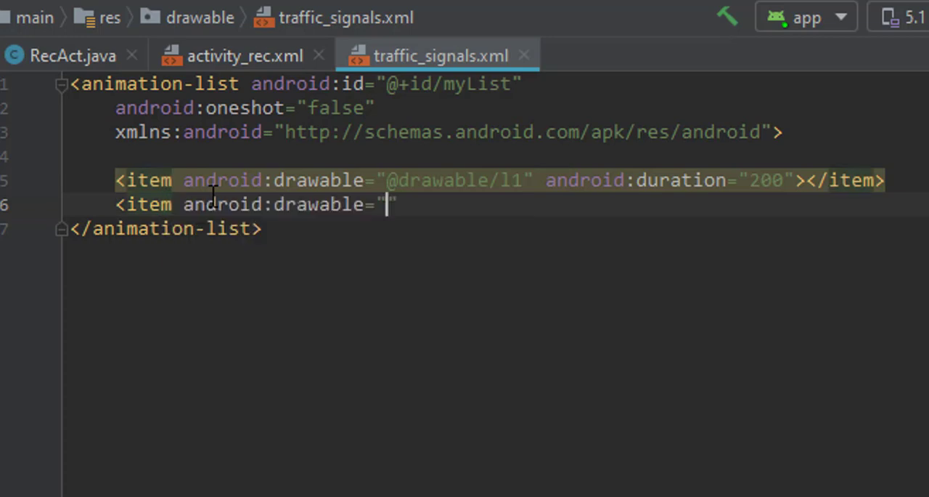
type("l")
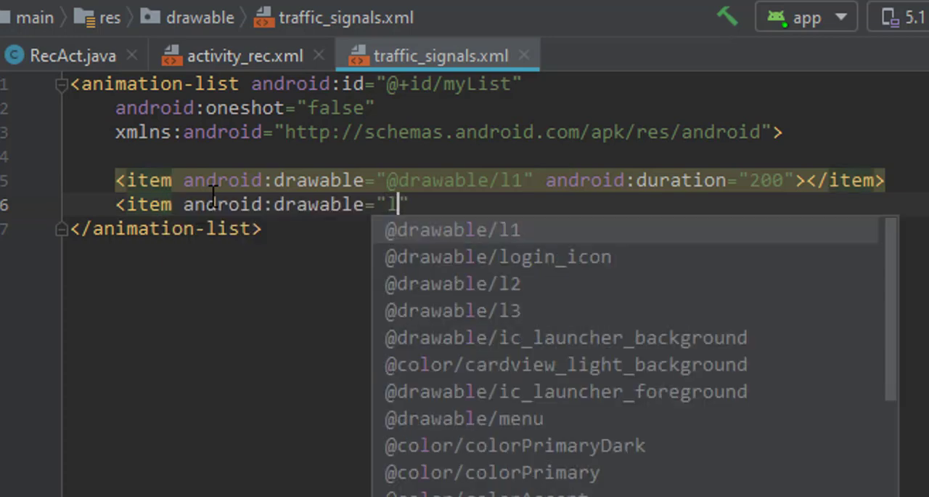
left_click(452, 283)
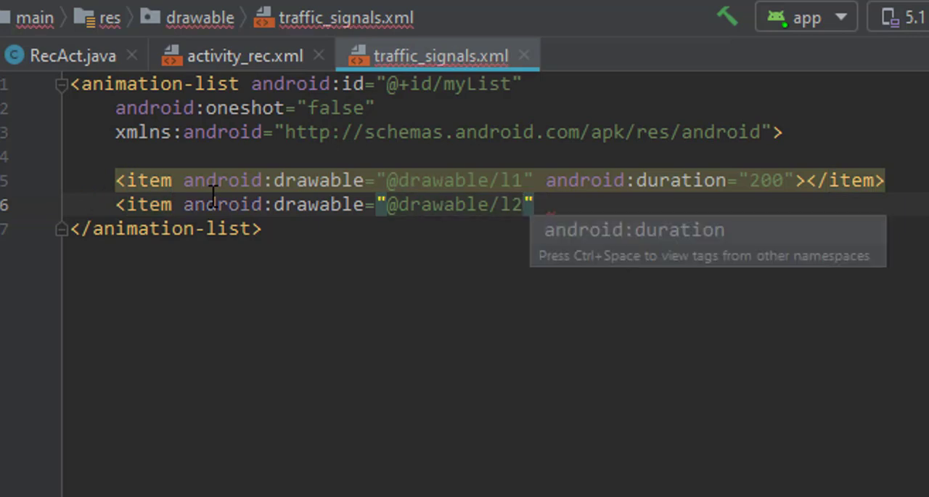
type("android:duration=\"200\"/>")
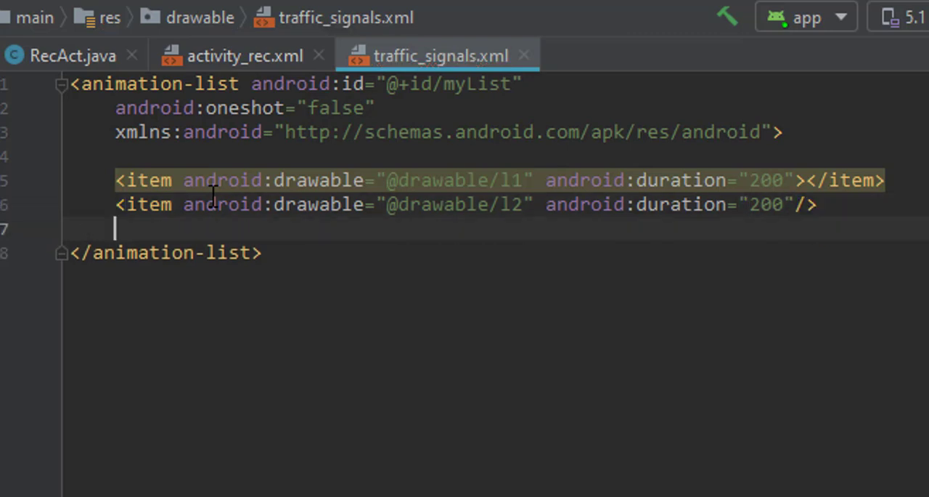
type("<item")
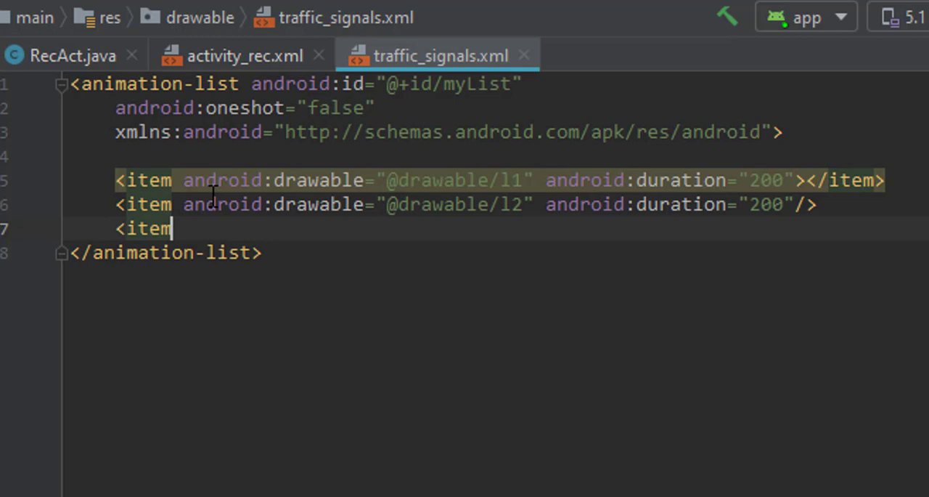
type("\" \"")
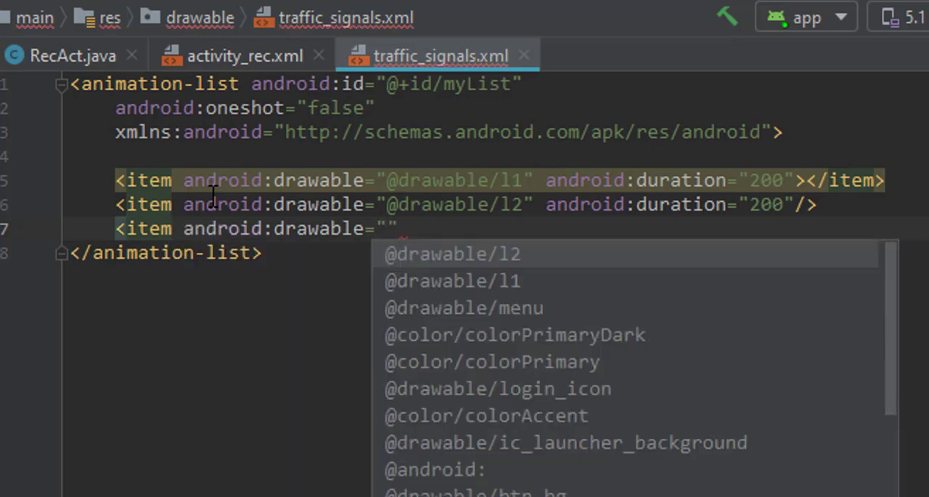
type("@drawable/l3")
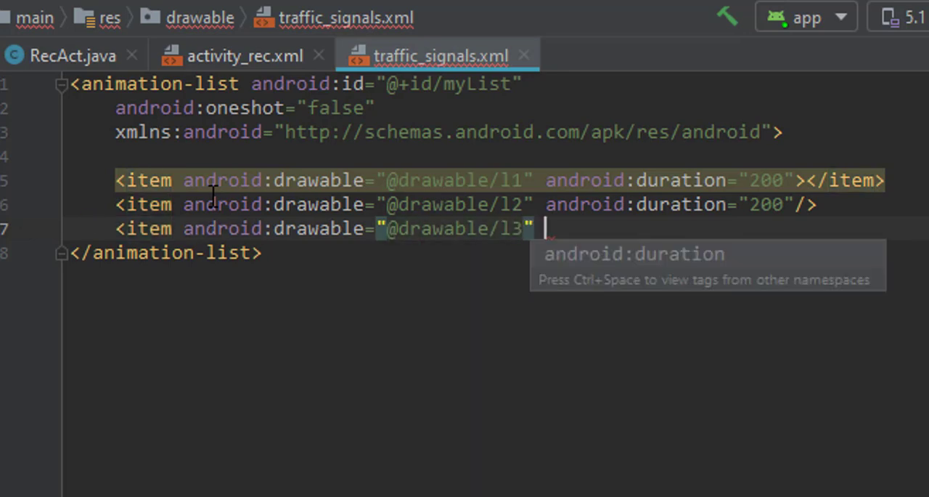
type("android:duration=\"2\"")
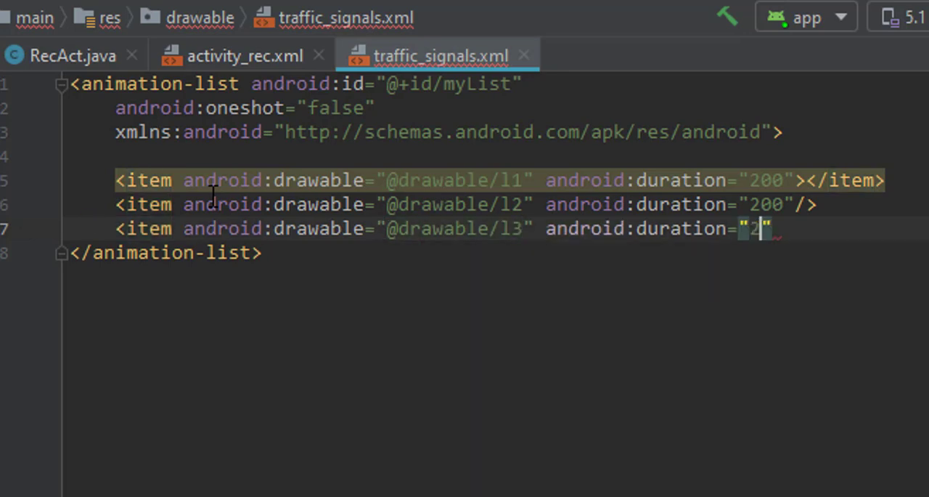
type("00></item>")
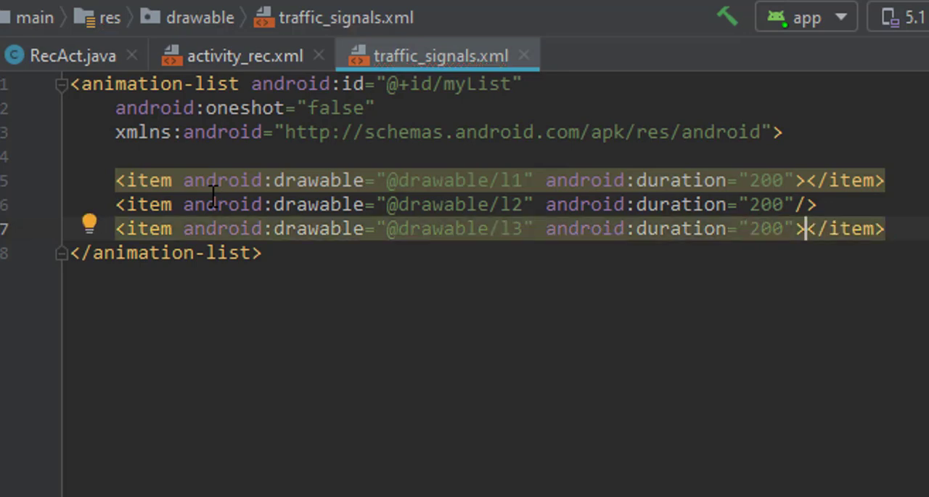
key("Enter")
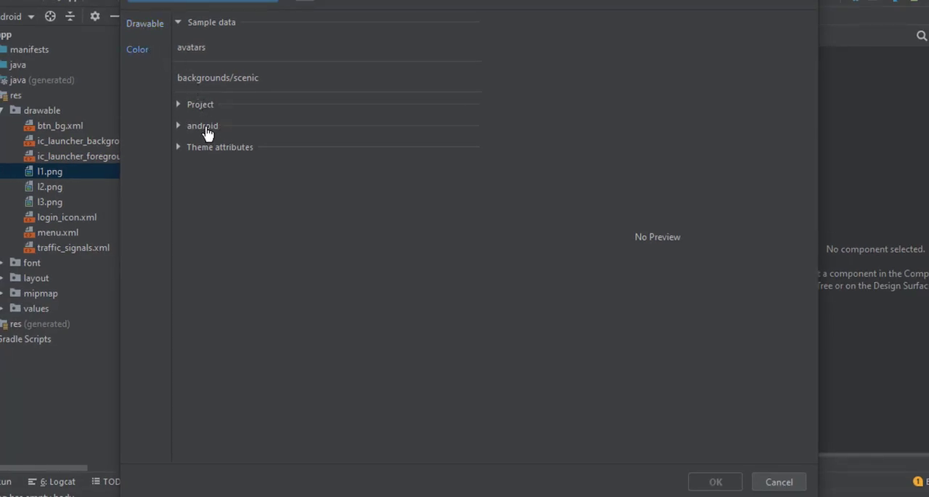
Browse sample backgrounds, android colours and project colours, then close the chooser without picking.
left_click(218, 76)
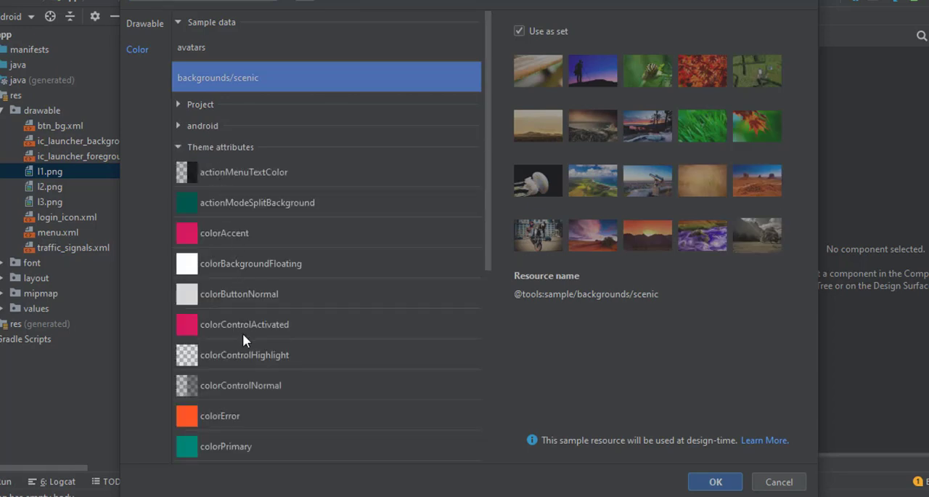
left_click(202, 126)
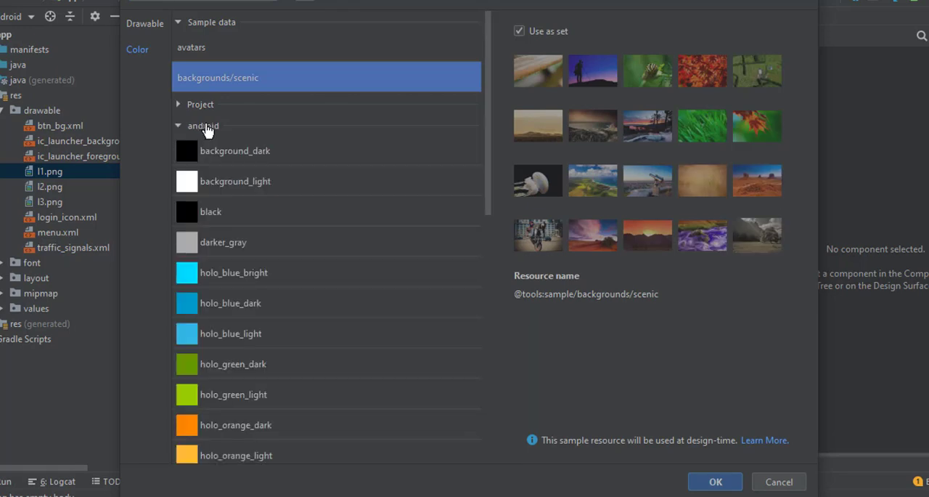
left_click(201, 103)
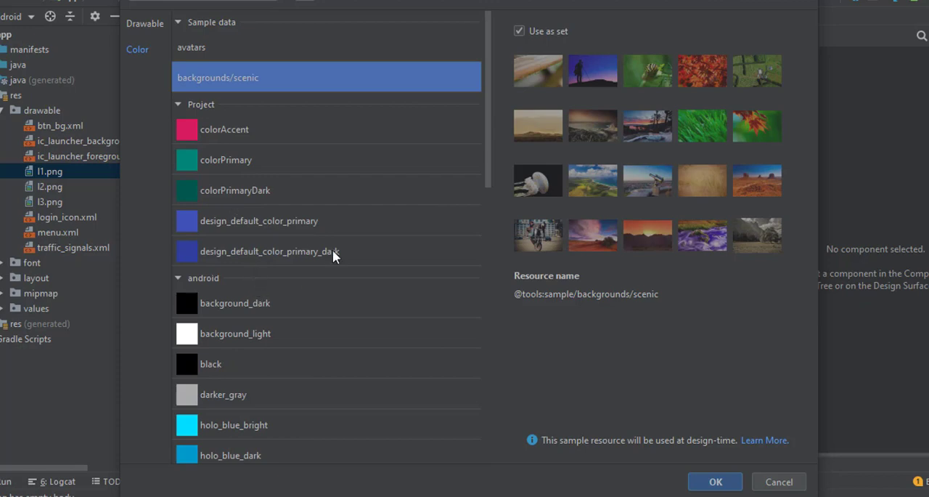
scroll("down", 3)
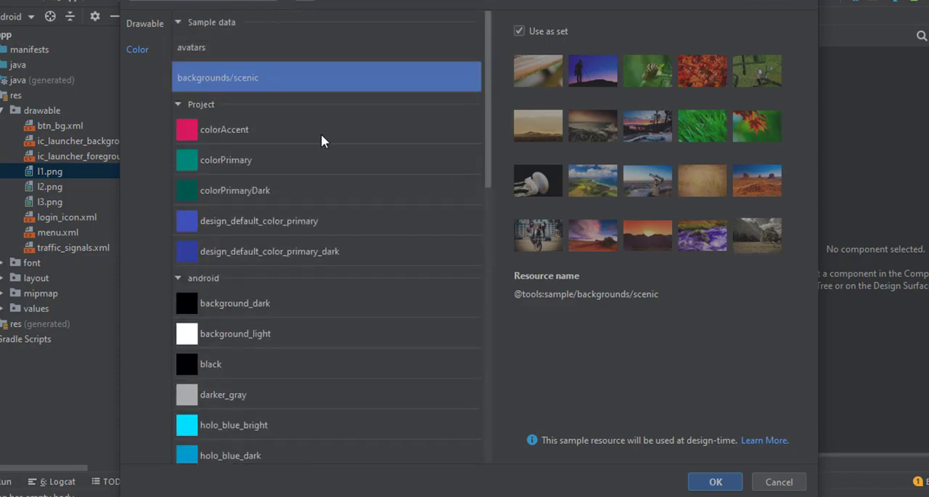
left_click(715, 481)
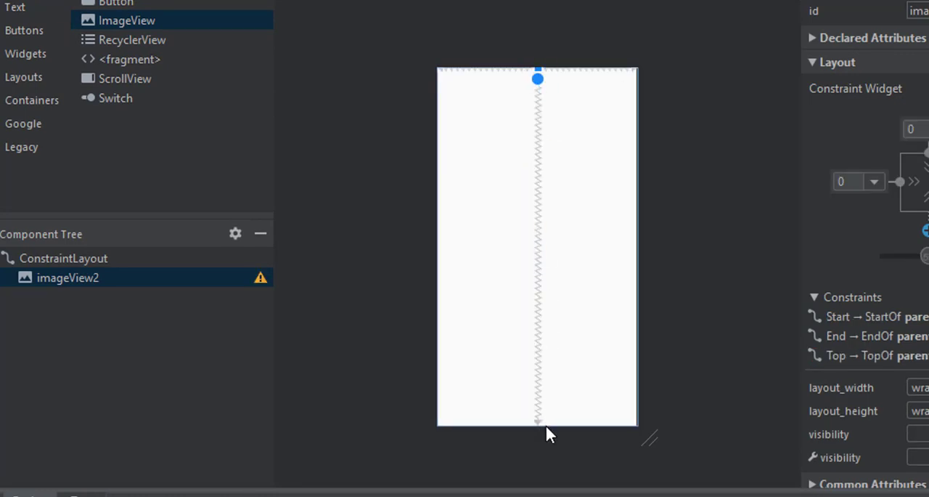
Select the ConstraintLayout and switch the layout editor to XML text view.
left_click(63, 258)
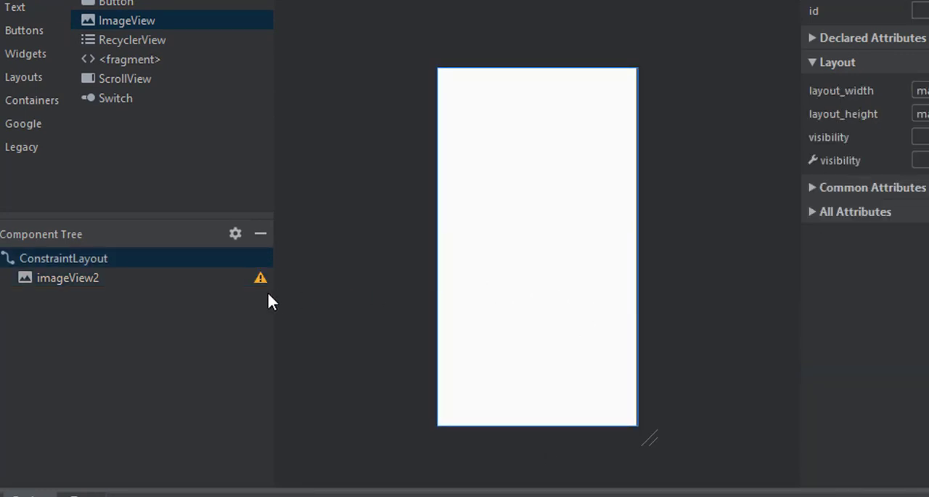
left_click(67, 277)
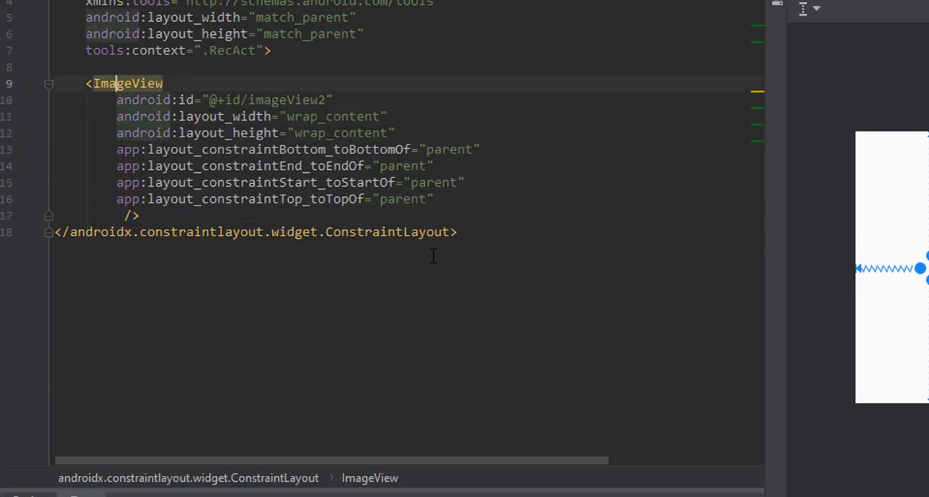
Add android:contentDescription="Loading" to imageView2 and switch back to Design view.
type("de")
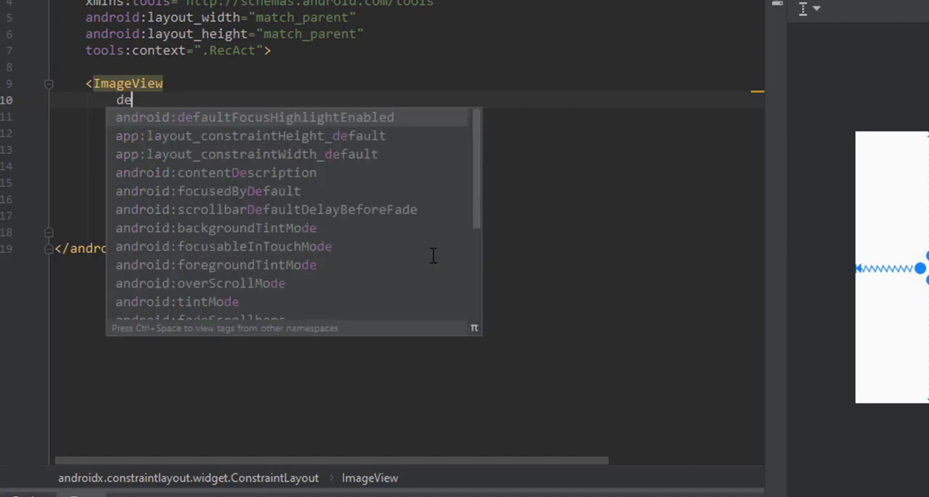
type("s")
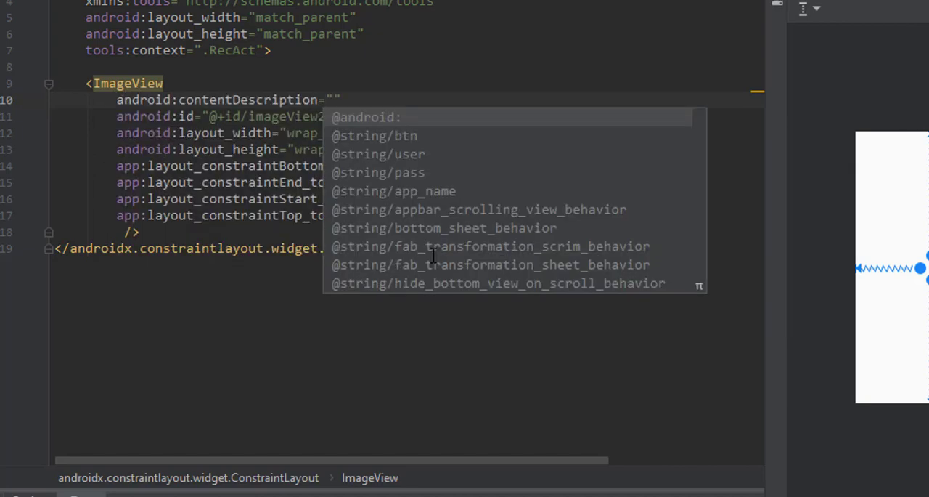
type("Loading")
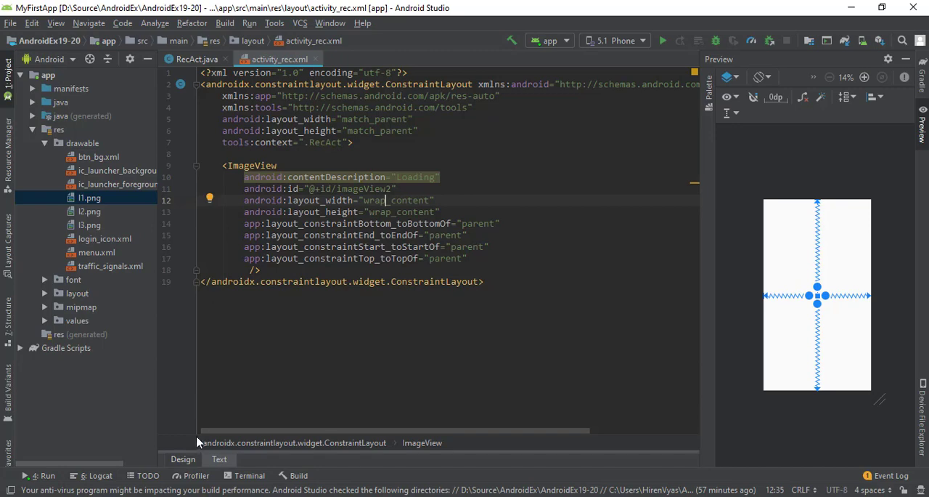
left_click(183, 458)
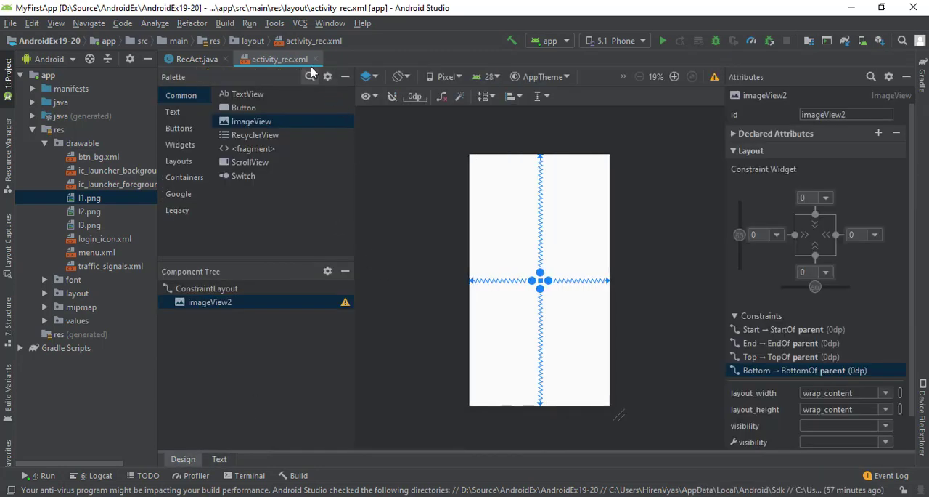
Rename the ImageView id to myImageView in activity_rec.xml, then show RecAct.java.
left_click(196, 59)
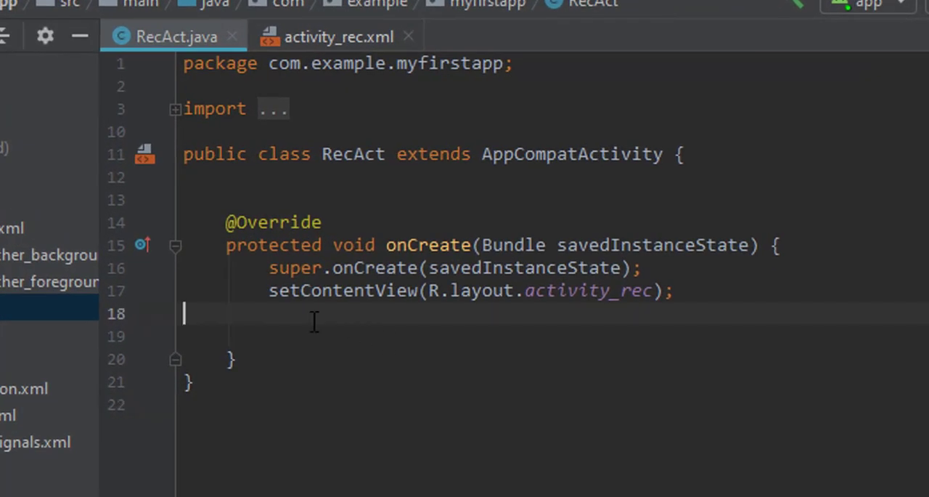
left_click(337, 37)
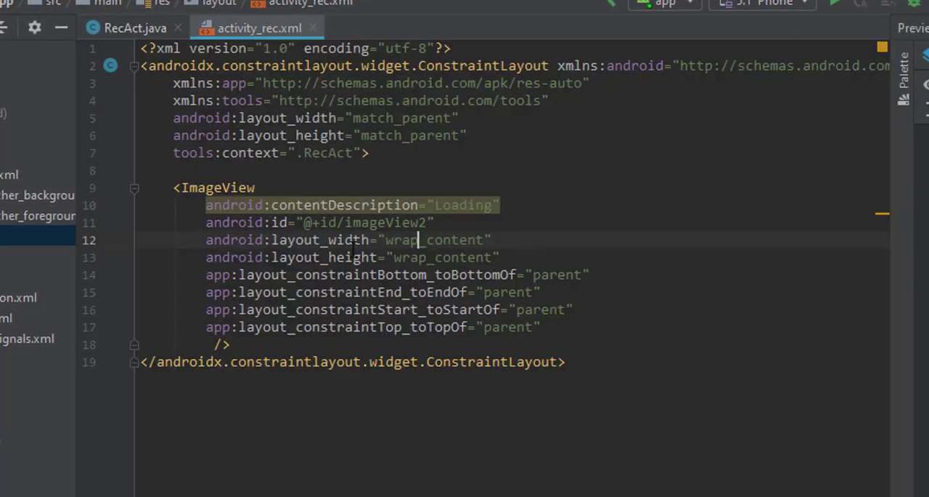
left_click(410, 222)
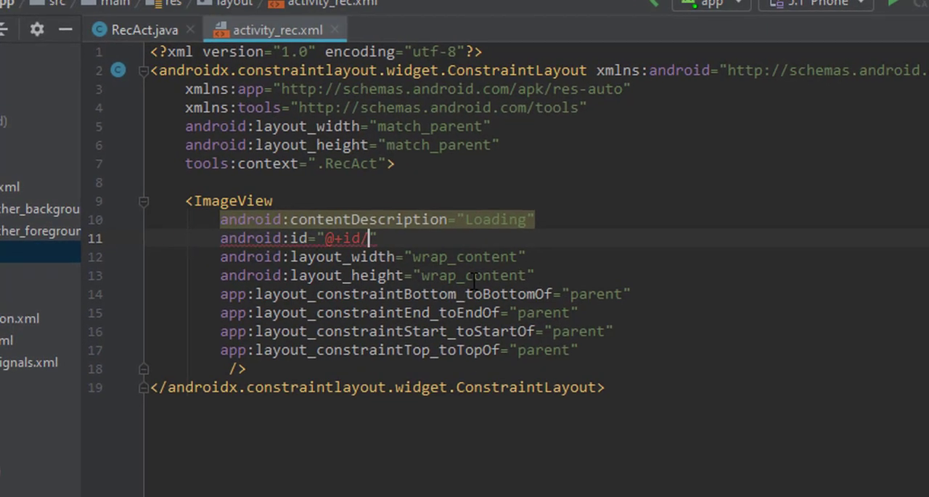
type("myIma")
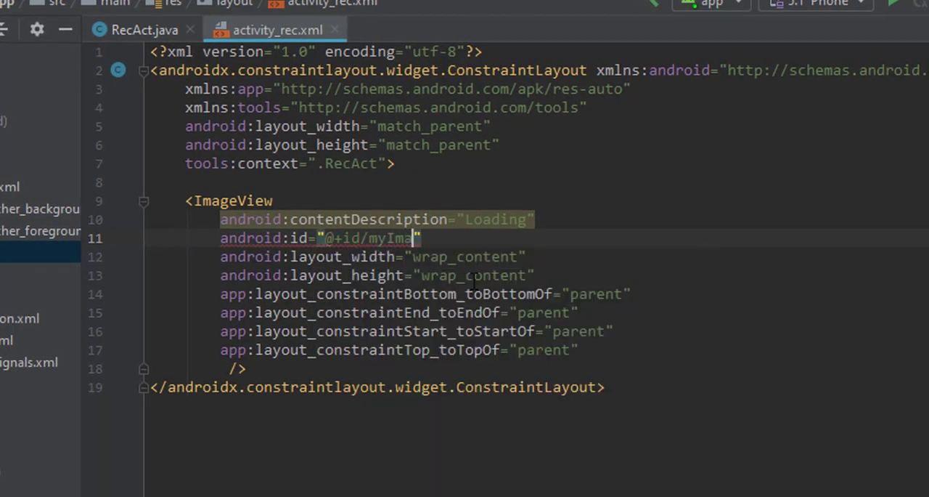
type("geView")
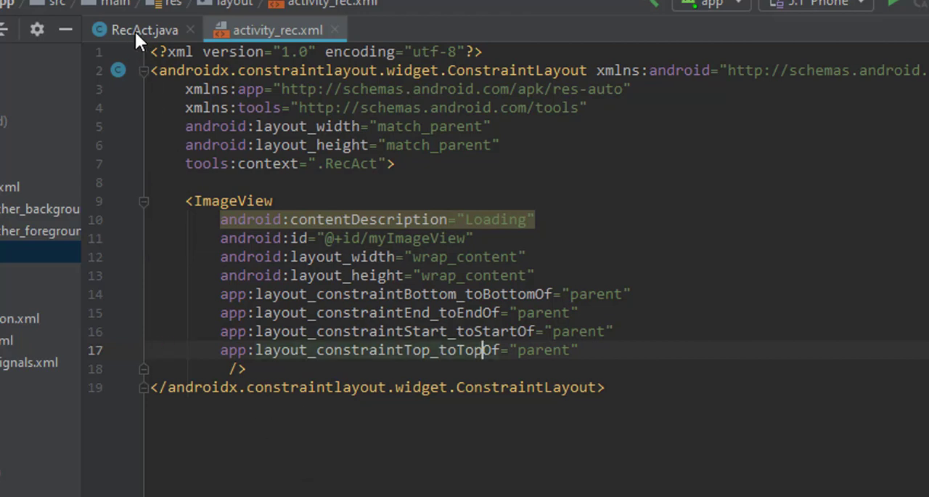
left_click(134, 29)
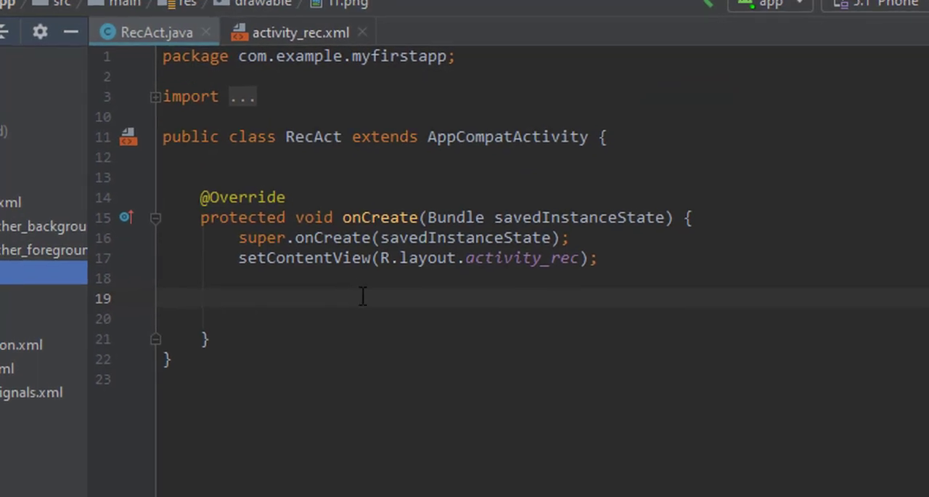
mouse_move(432, 268)
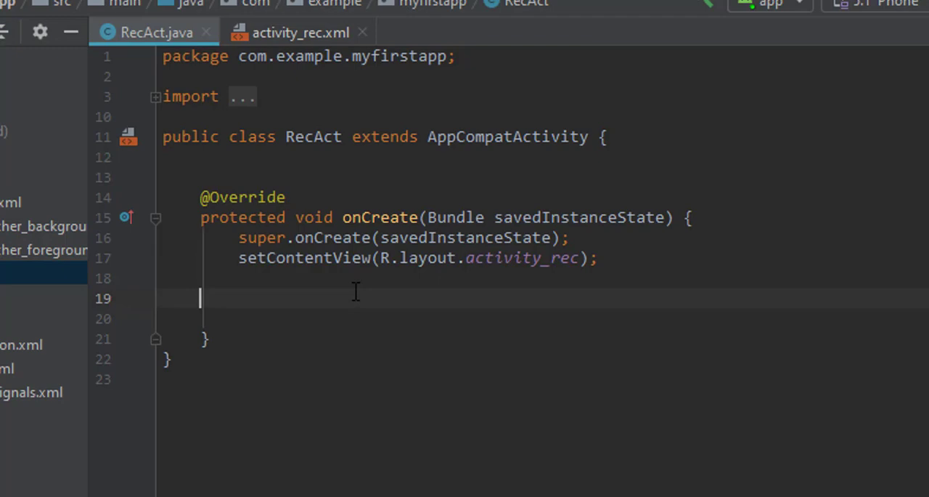
Declare ImageView imageView = findViewById(R.id.myImageView) in onCreate.
type("ImageView imageView = fin")
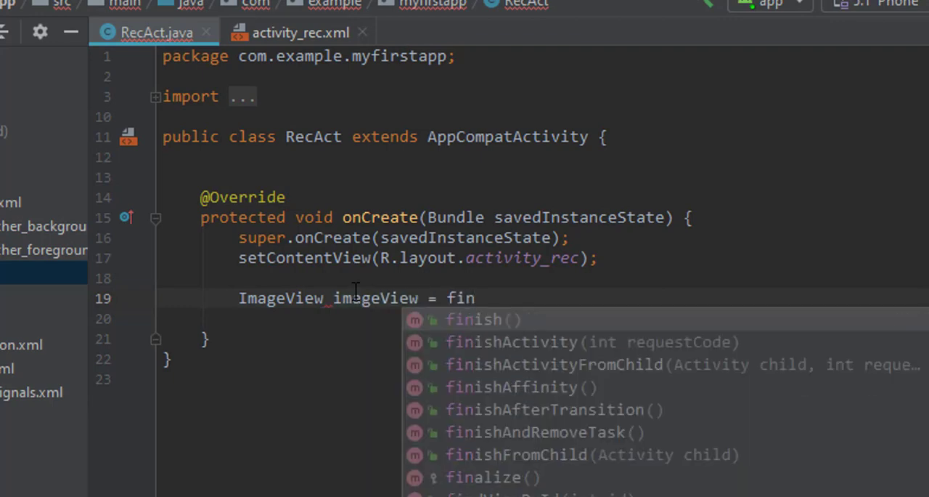
key("Down")
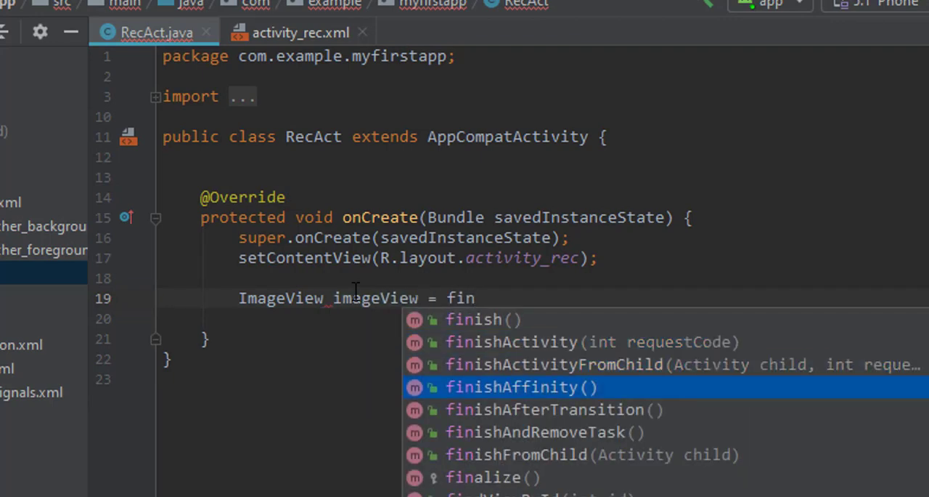
type("dViewById(R.id")
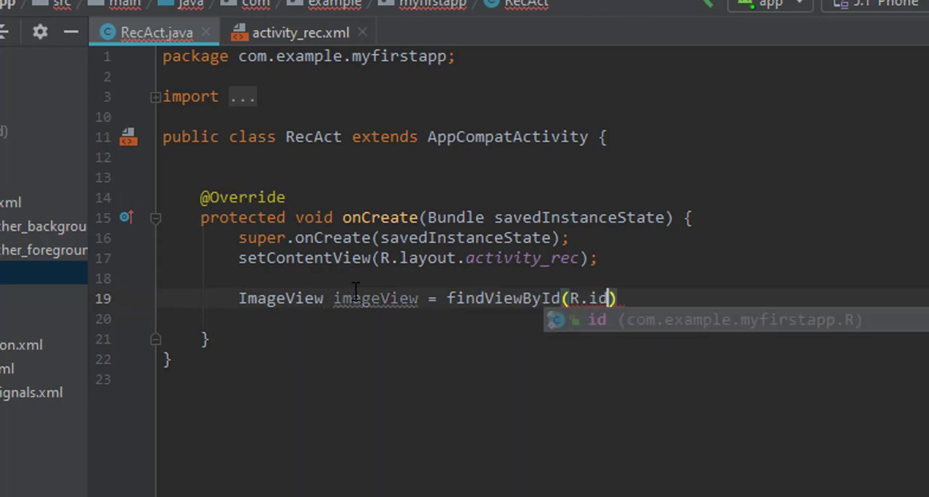
type(".myImageView")
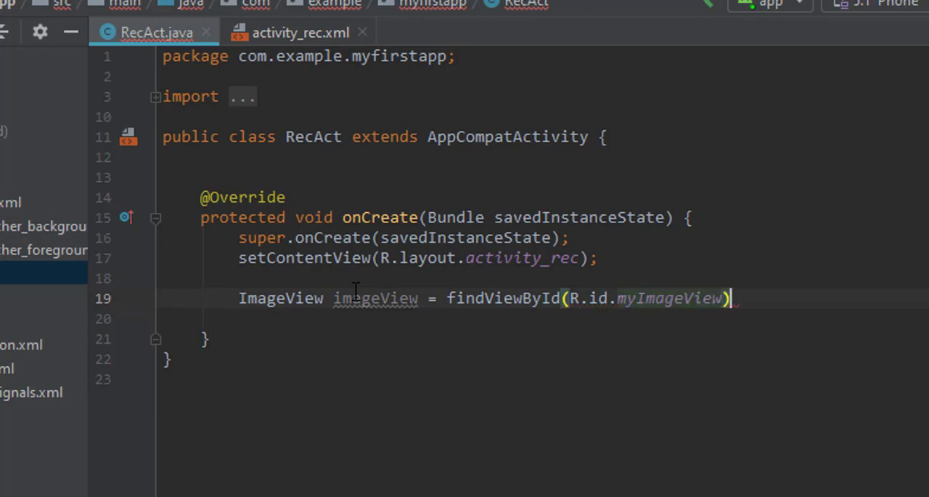
key("enter")
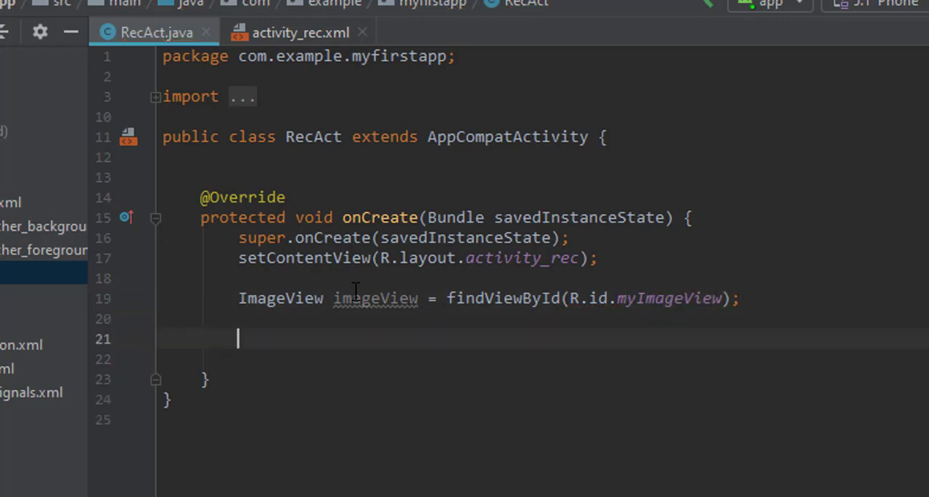
Set imageView's background resource to R.drawable.traffic_signals.
type("imageView.se")
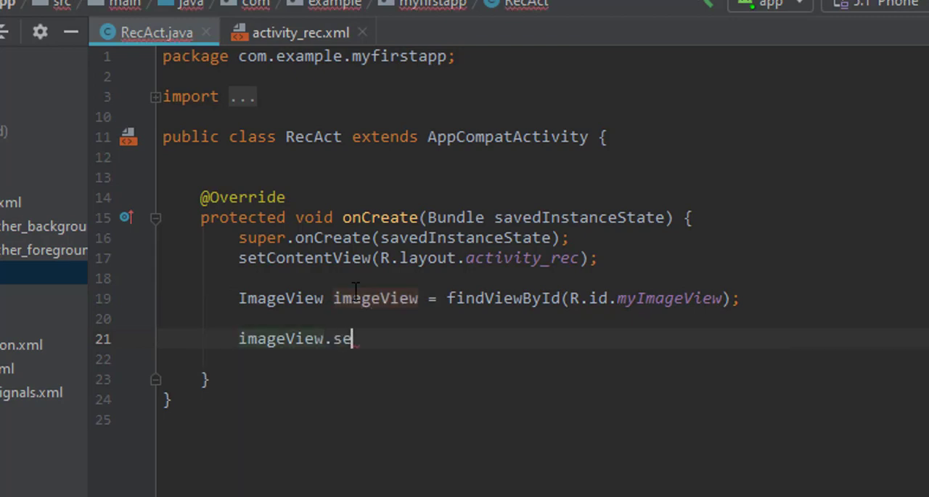
type("tBackgroundResource();")
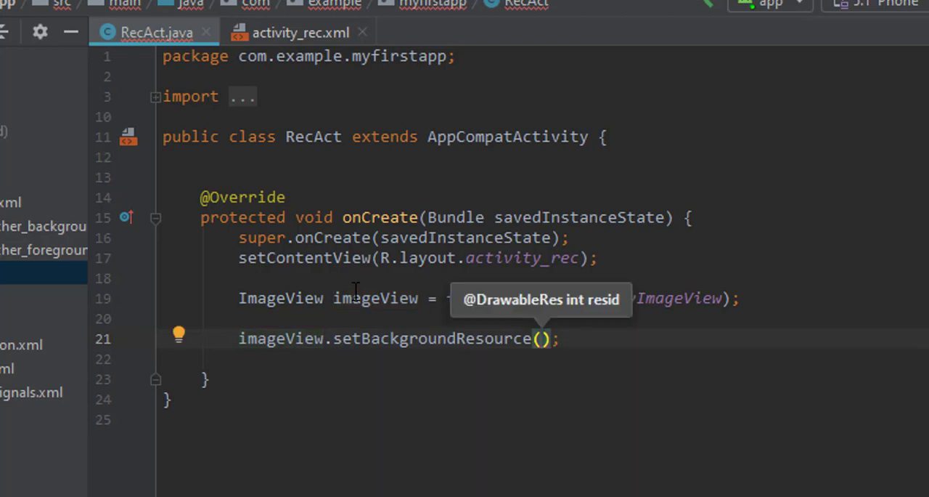
type("R")
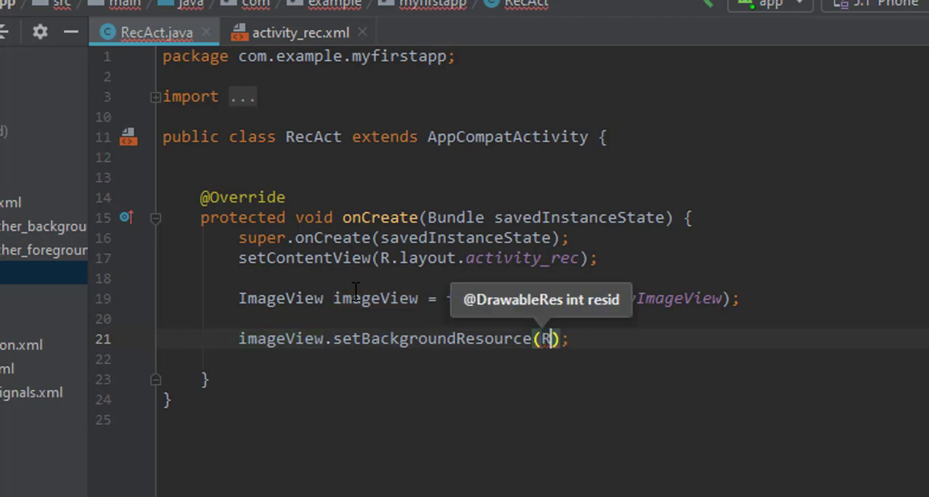
type(".drawable.traffic_signals")
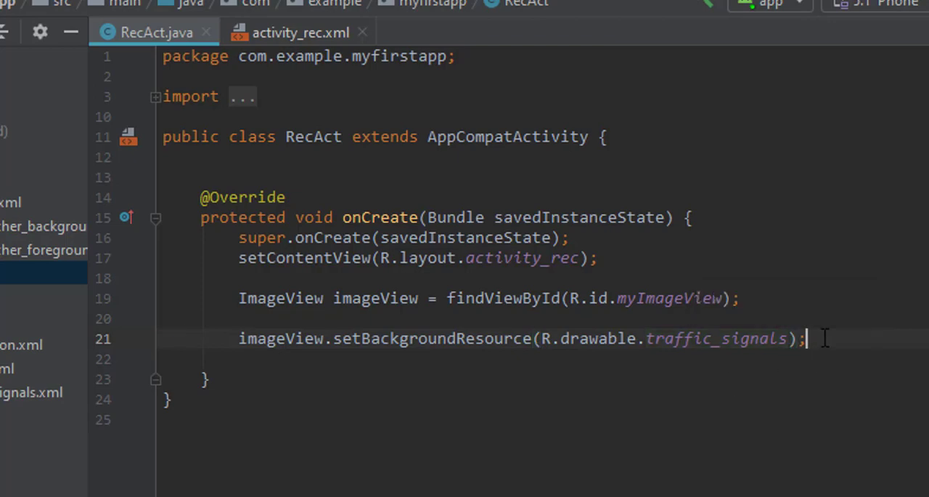
type("A")
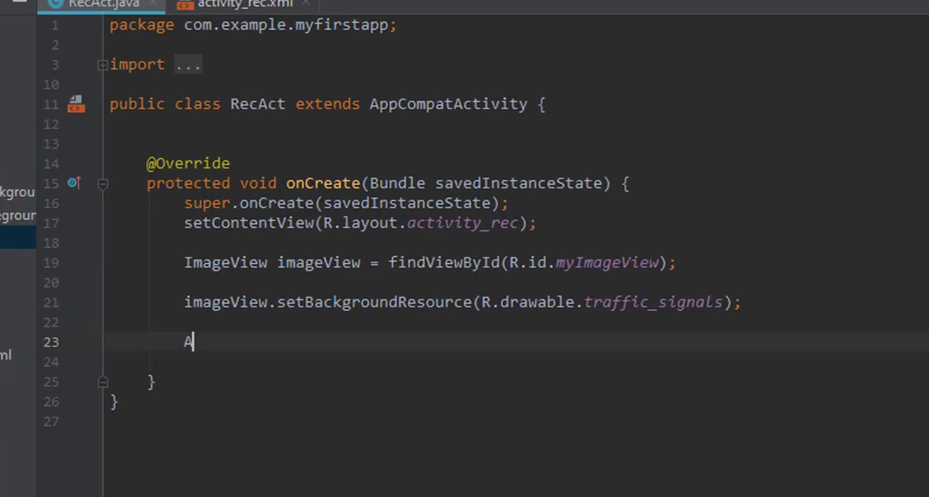
Assign imageView.getBackground(), cast to AnimationDrawable, to a variable named myanim.
type("nimationDrawable")
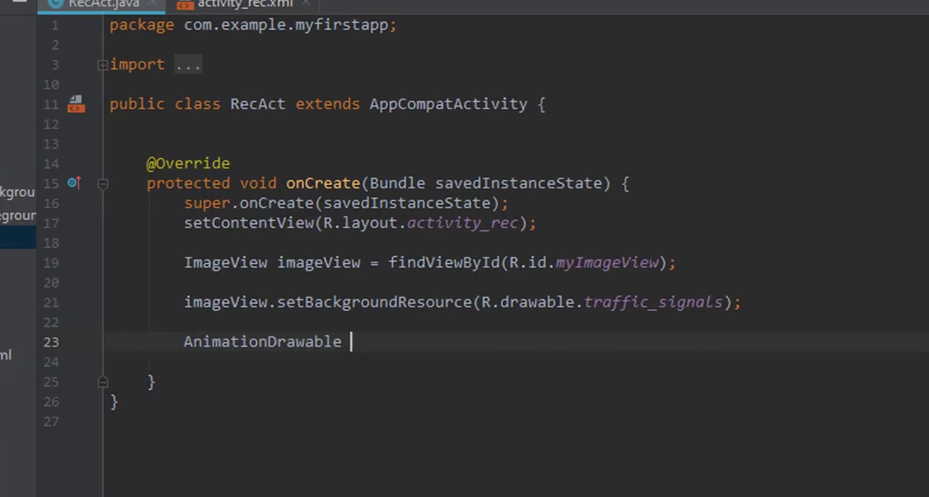
type("m")
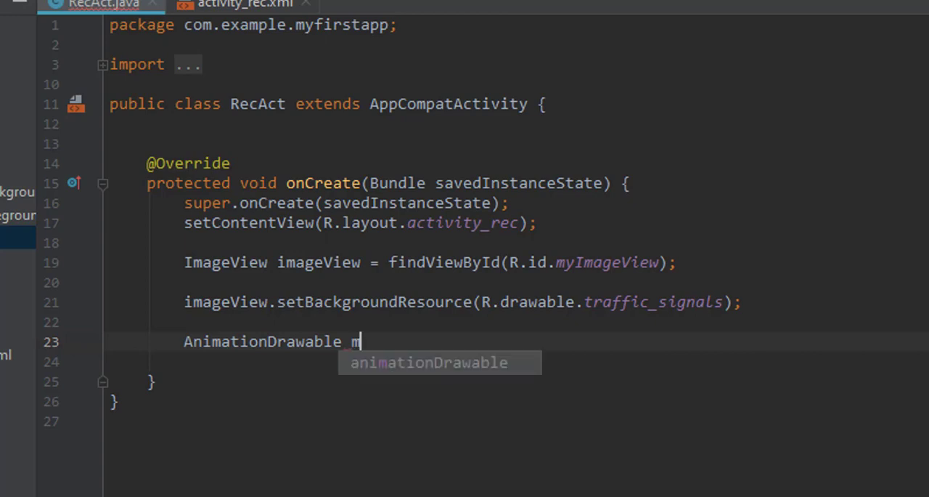
type("yani")
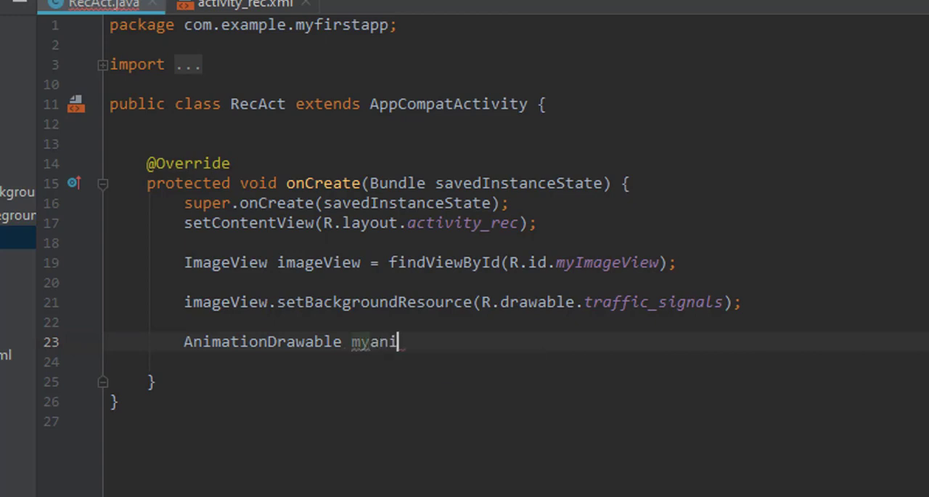
type("m =")
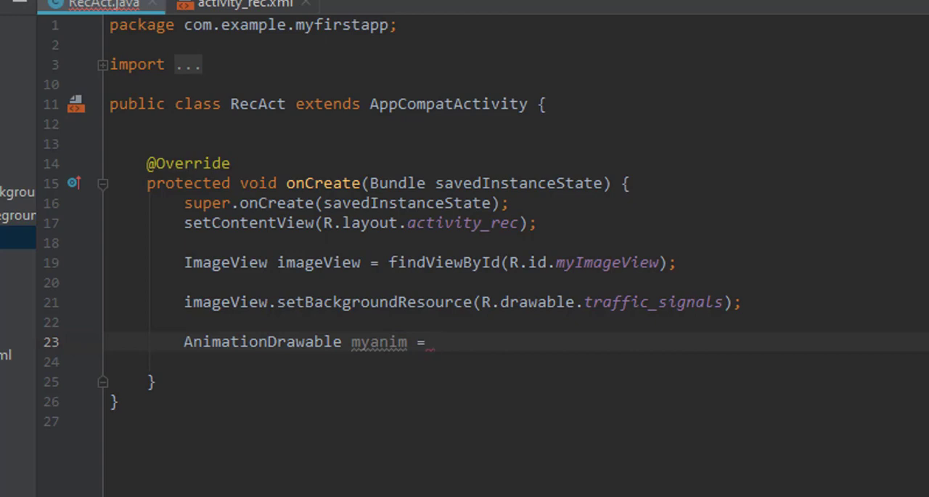
type("imageView")
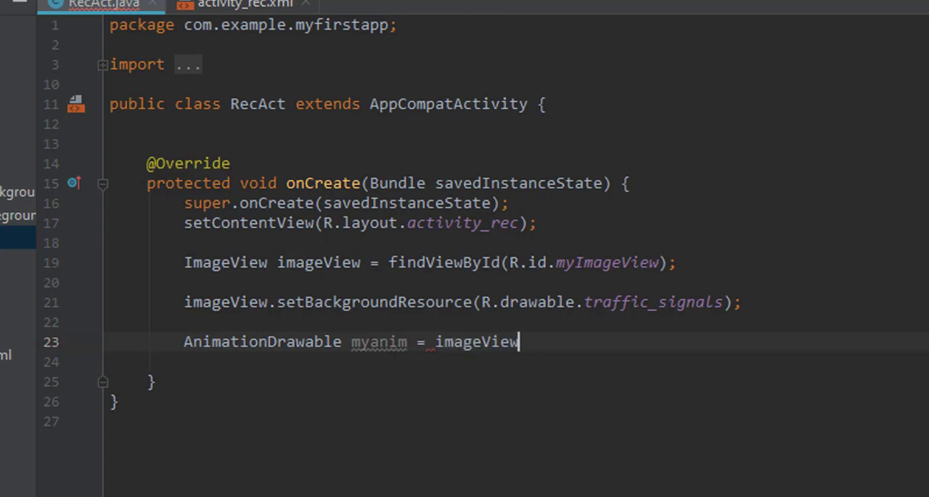
type(".get")
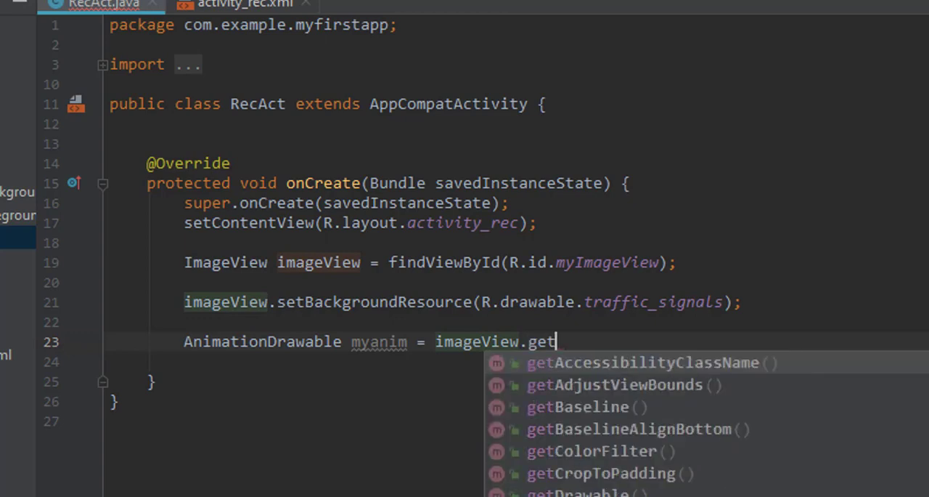
type("Background();")
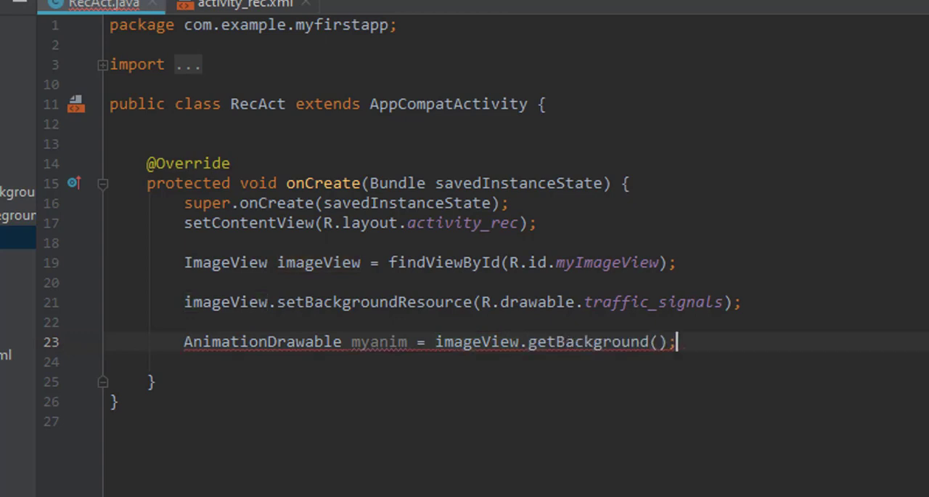
left_click(135, 337)
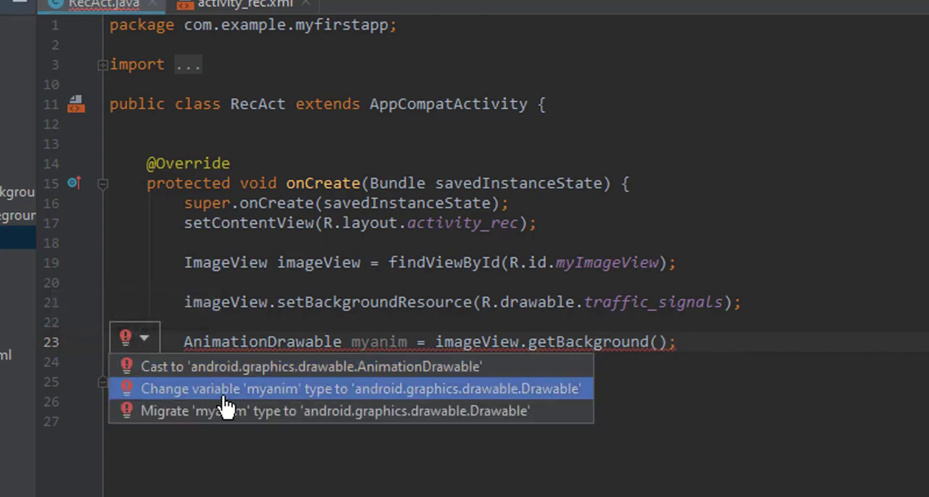
left_click(311, 365)
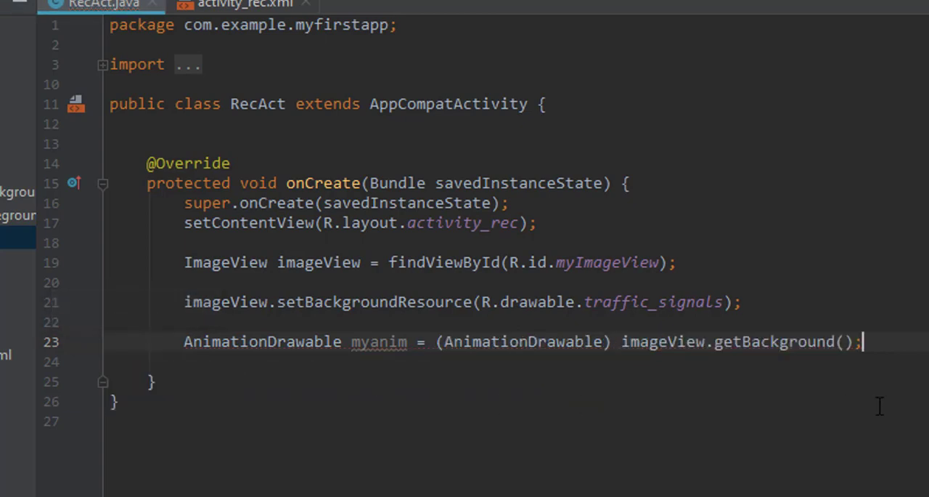
Call myanim.start() to start the animation.
type("my")
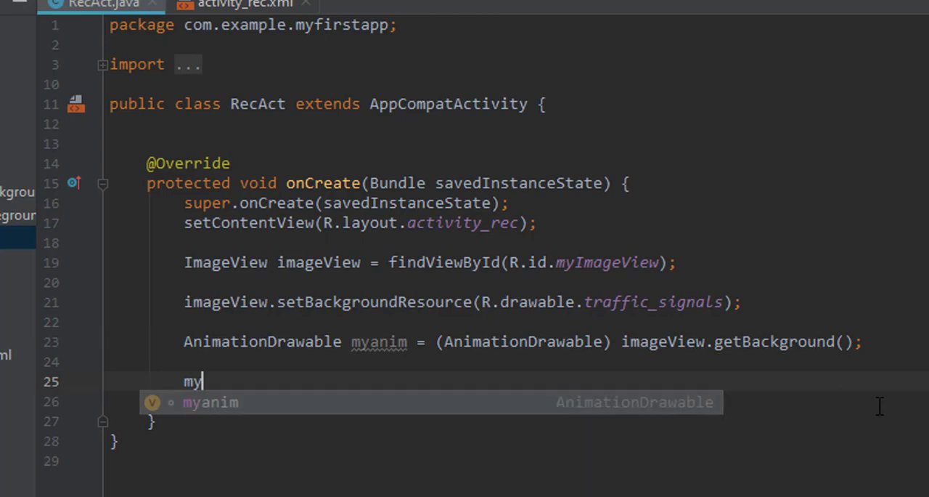
type("anim.")
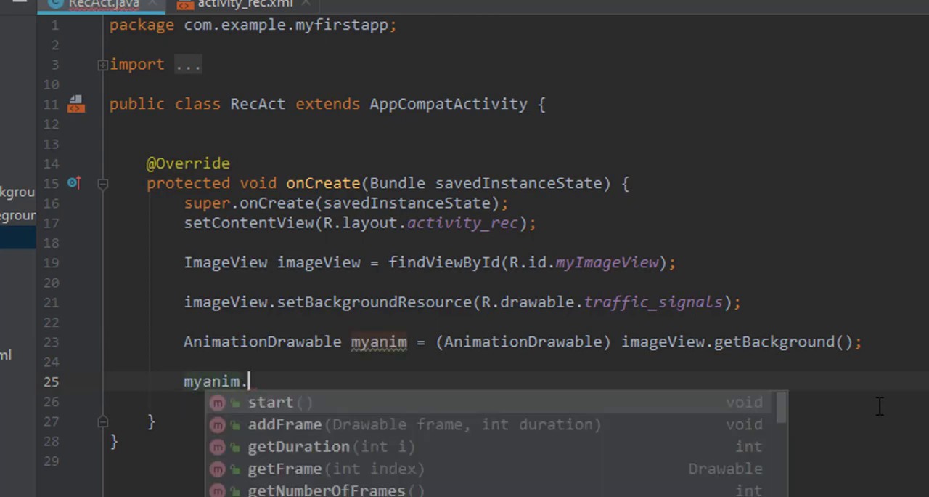
left_click(270, 403)
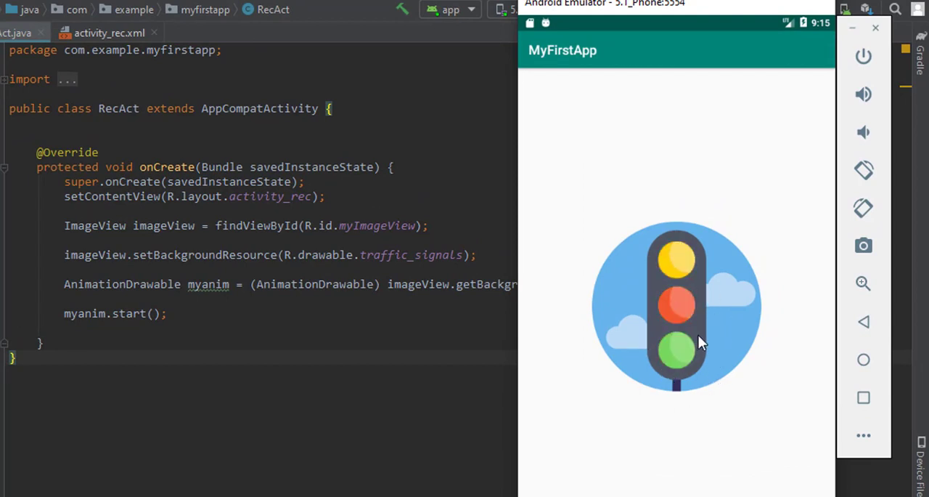
mouse_move(704, 392)
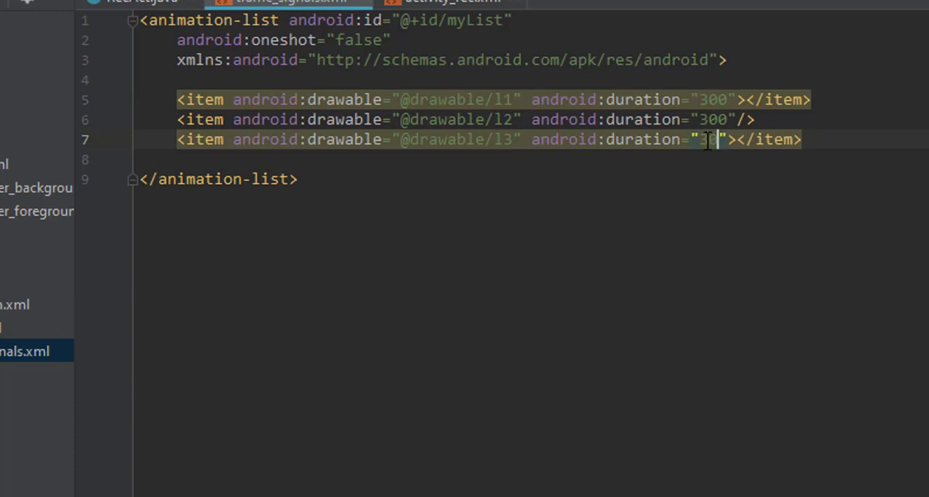
Set the l3 item's android:duration to 300 in traffic_signals.xml.
type("300")
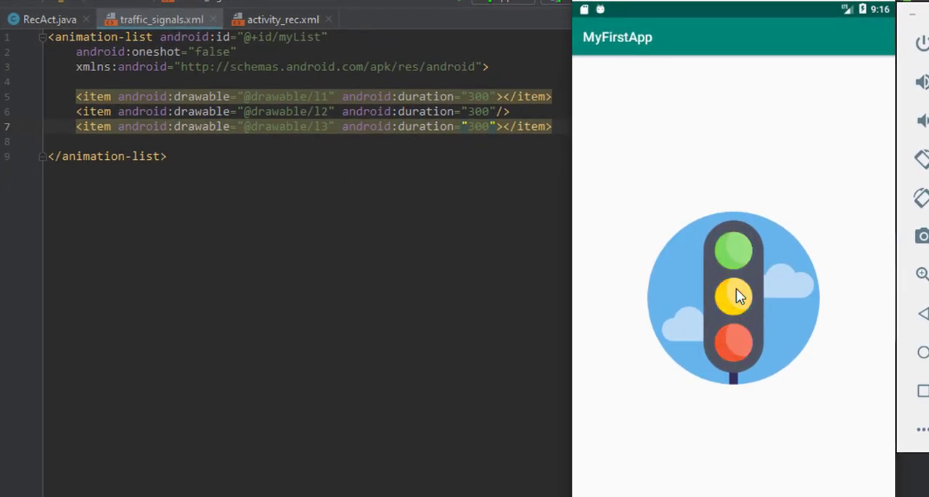
mouse_move(457, 398)
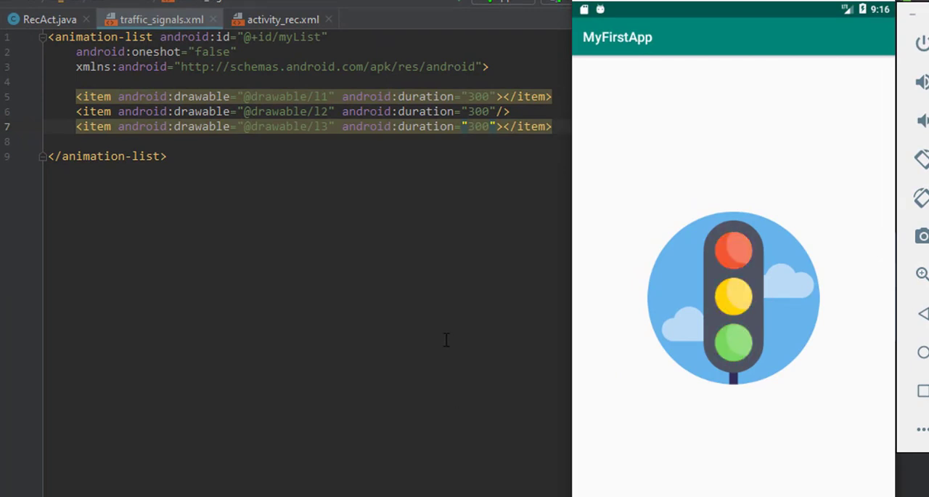
mouse_move(539, 324)
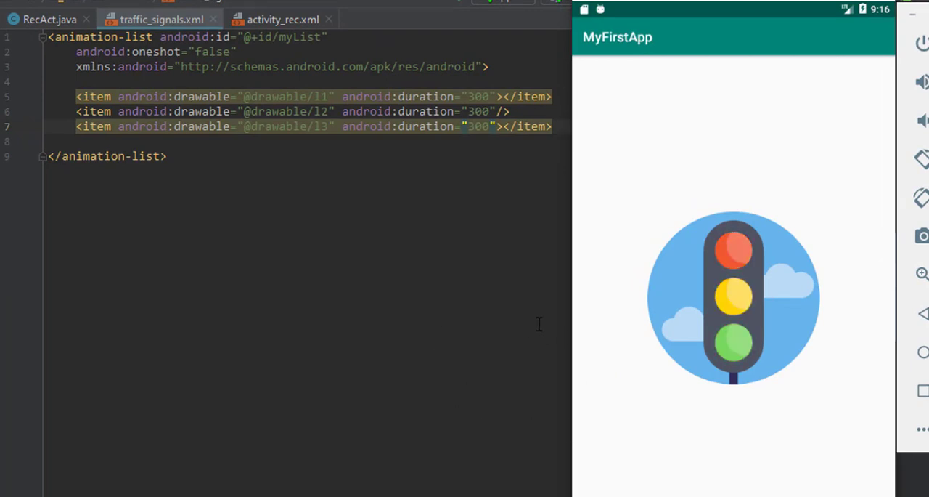